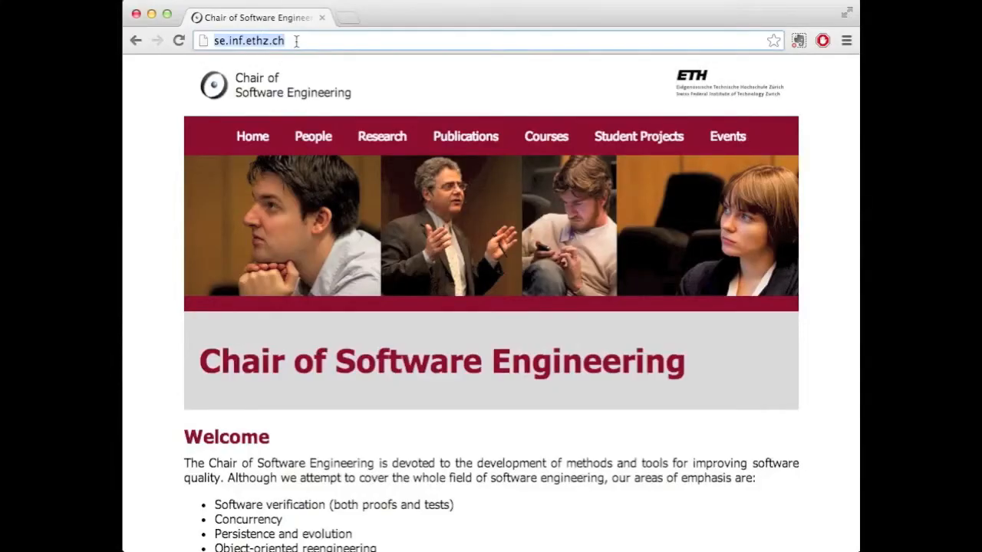
# - Sign in to cloudstudio.ethz.ch as chris and open the Collab_Debugging project
pyautogui.write('cloudstudio.ethz.ch')
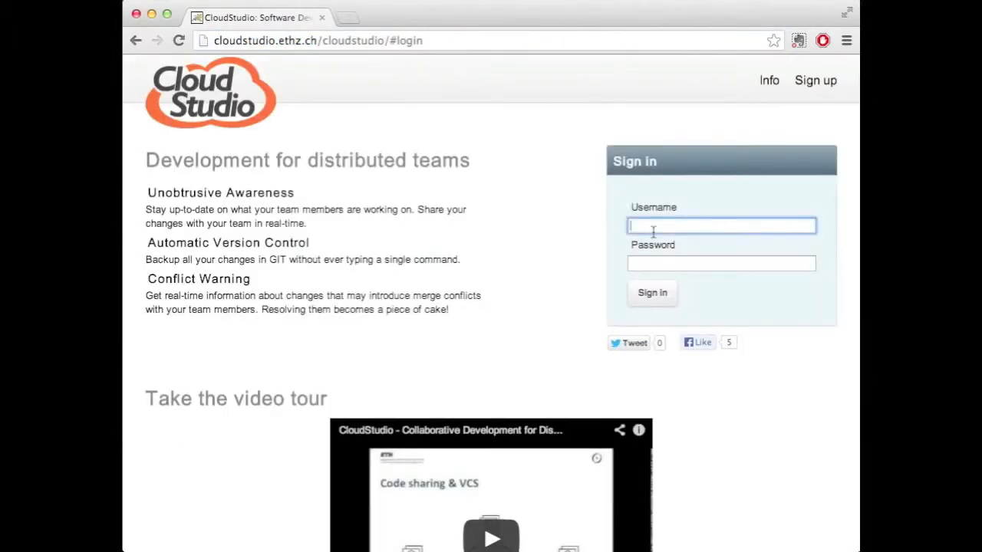
pyautogui.write('christian.e')
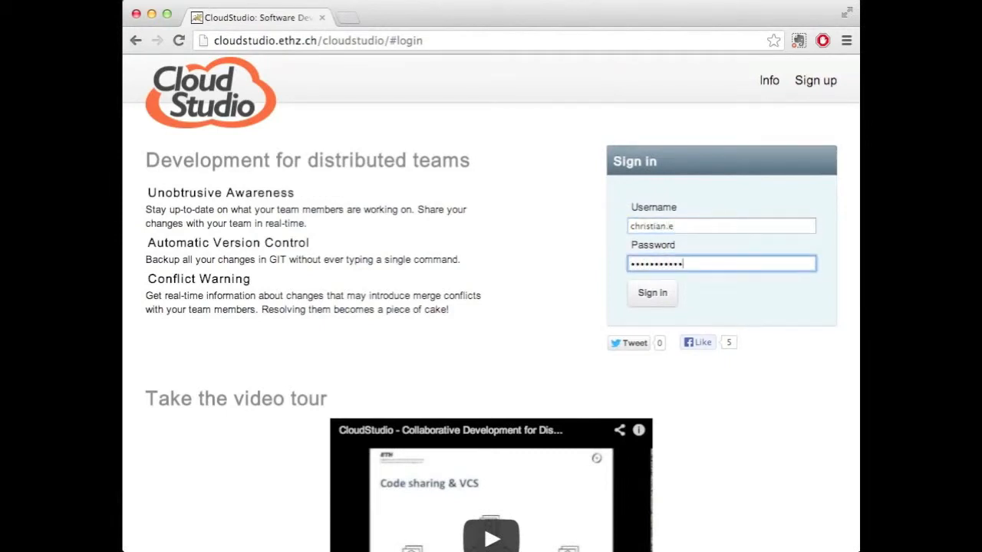
pyautogui.click(652, 293)
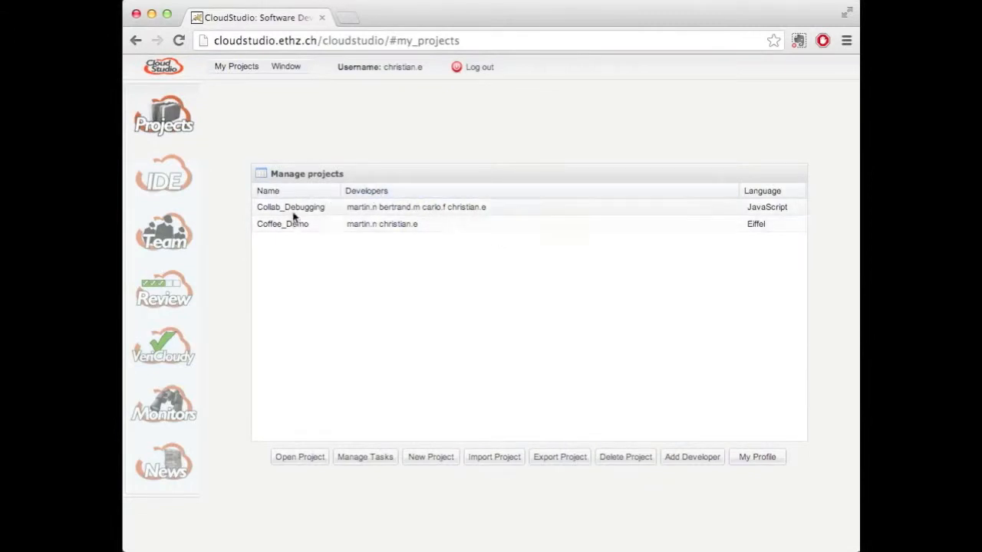
pyautogui.click(290, 207)
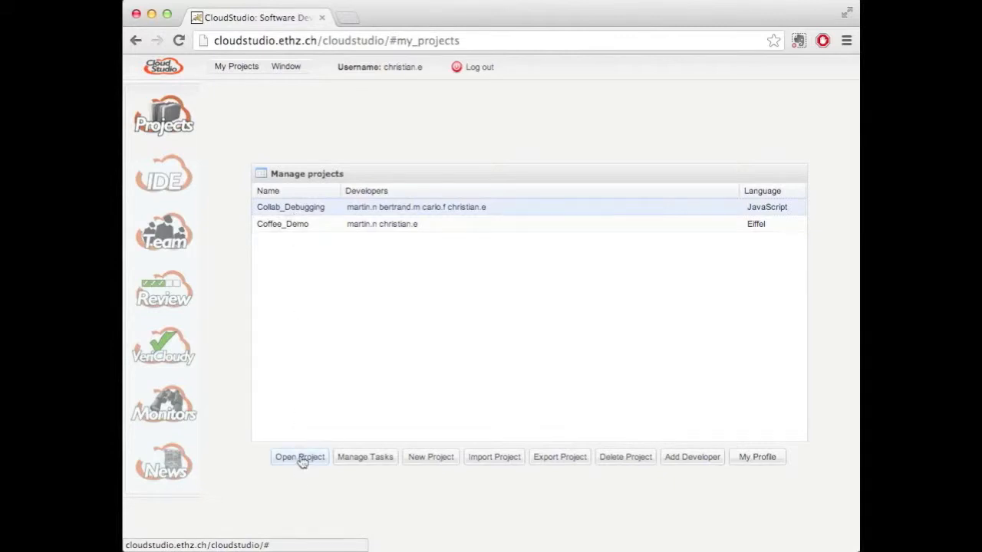
pyautogui.click(299, 456)
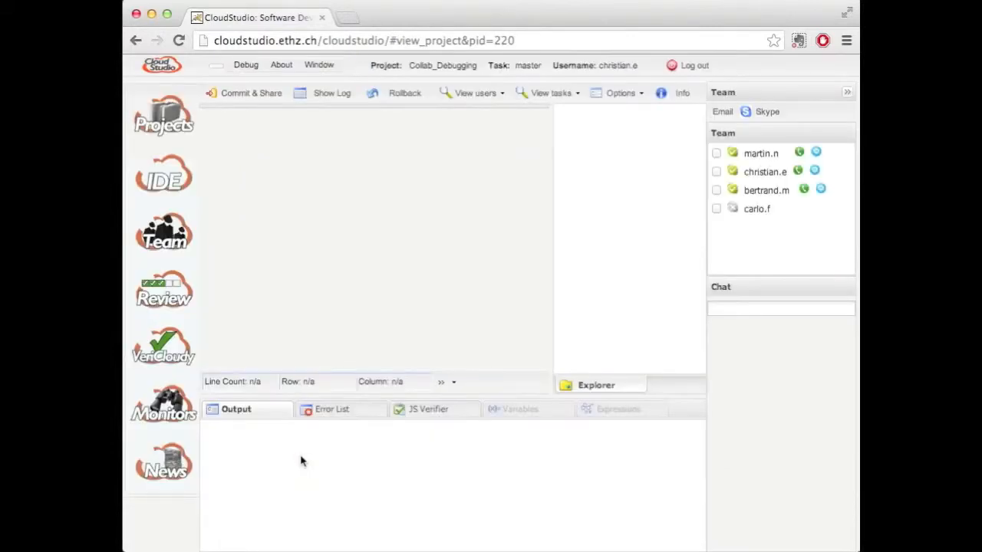
# - Expand Collab_Debugging > src to list ListTask1–5.js, and collapse the Team panel
pyautogui.click(596, 385)
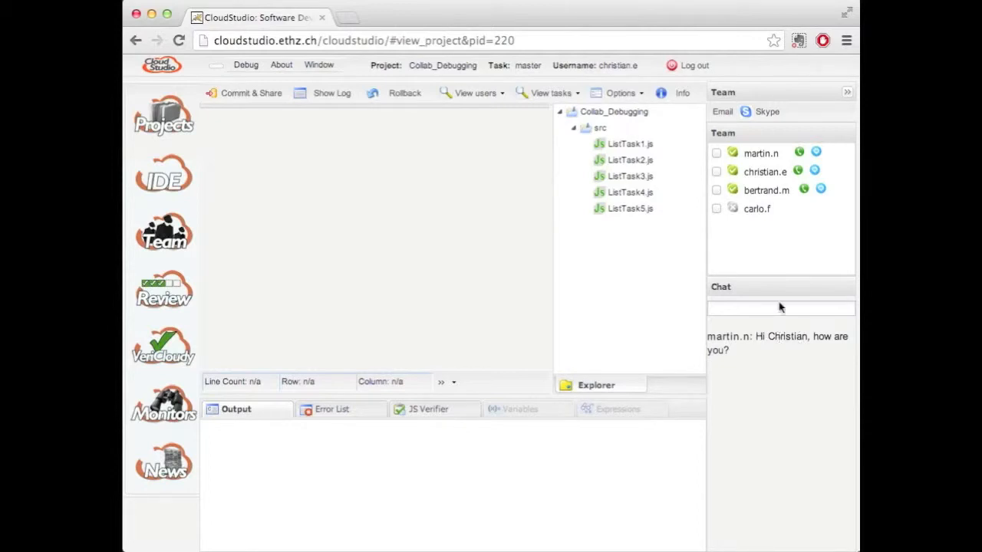
pyautogui.moveTo(805, 100)
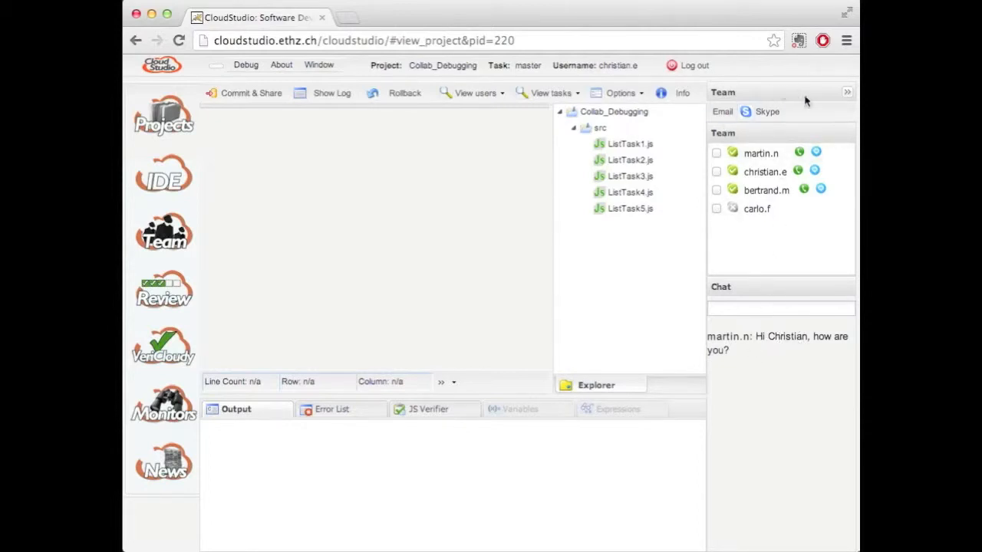
pyautogui.click(847, 92)
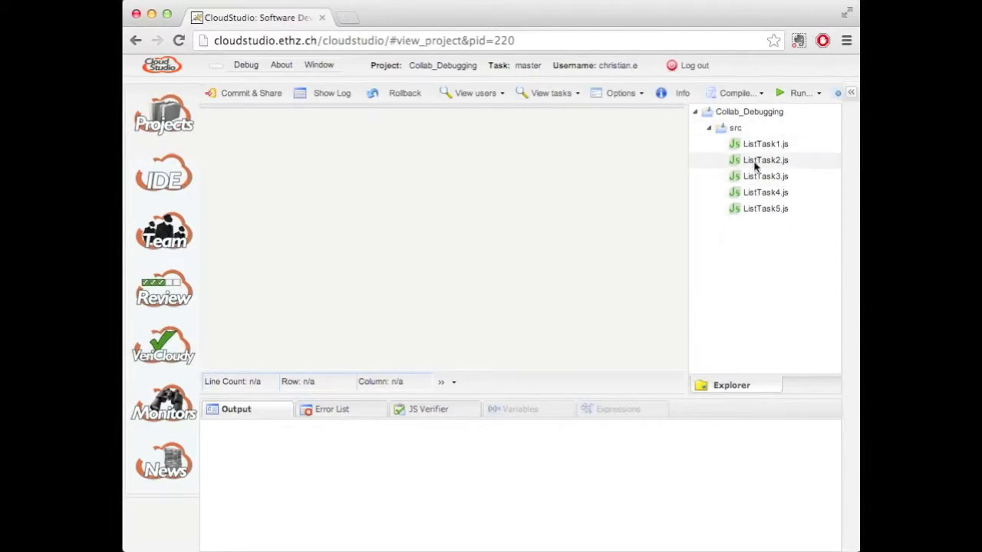
# - Open ListTask1.js and ListTask2.js, then scroll through ListTask2.js's linked-list code back to the top
pyautogui.doubleClick(765, 143)
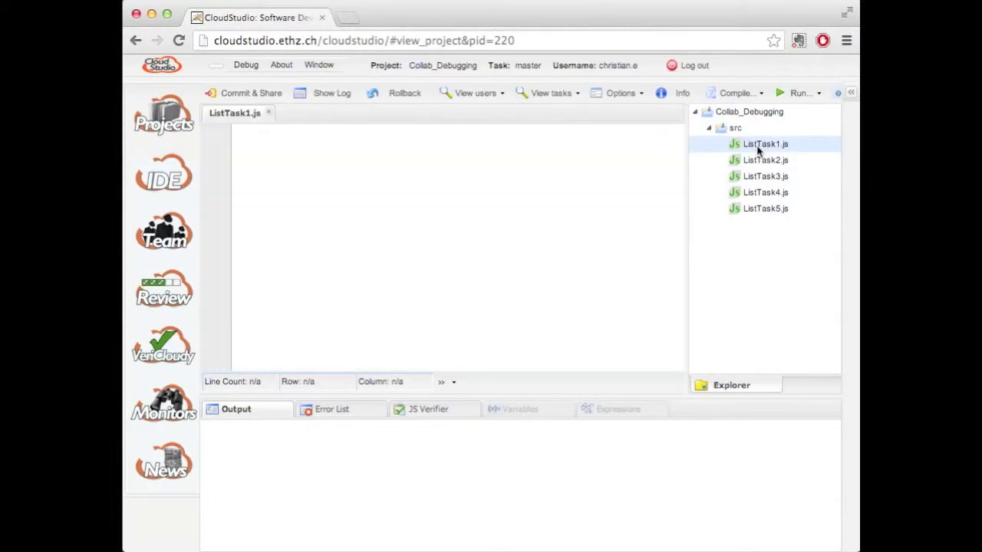
pyautogui.click(765, 144)
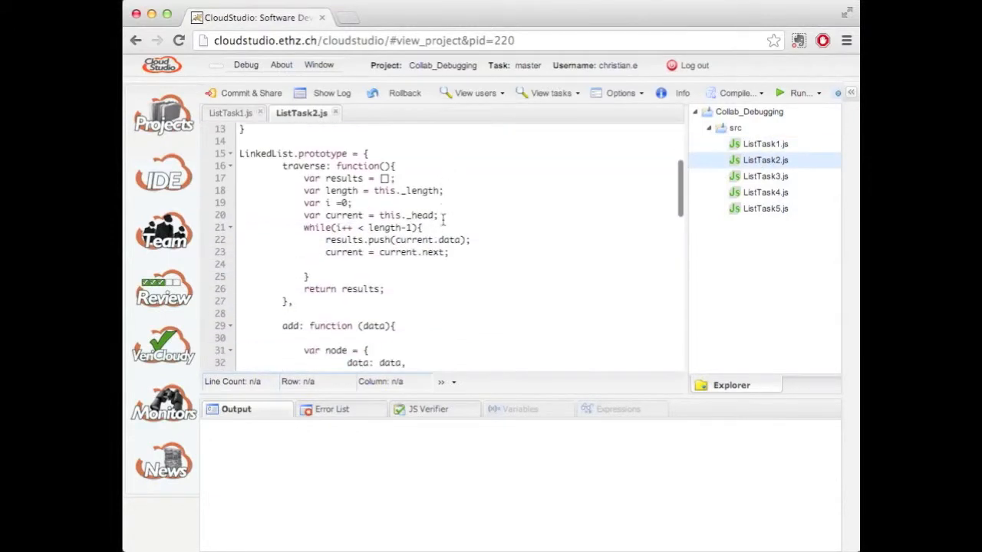
pyautogui.scroll(-3)
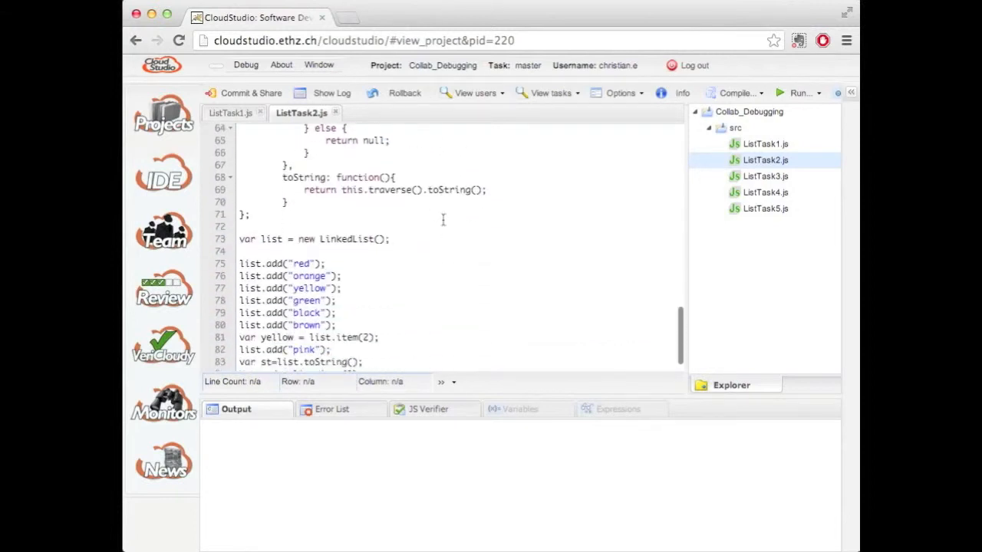
pyautogui.scroll(3)
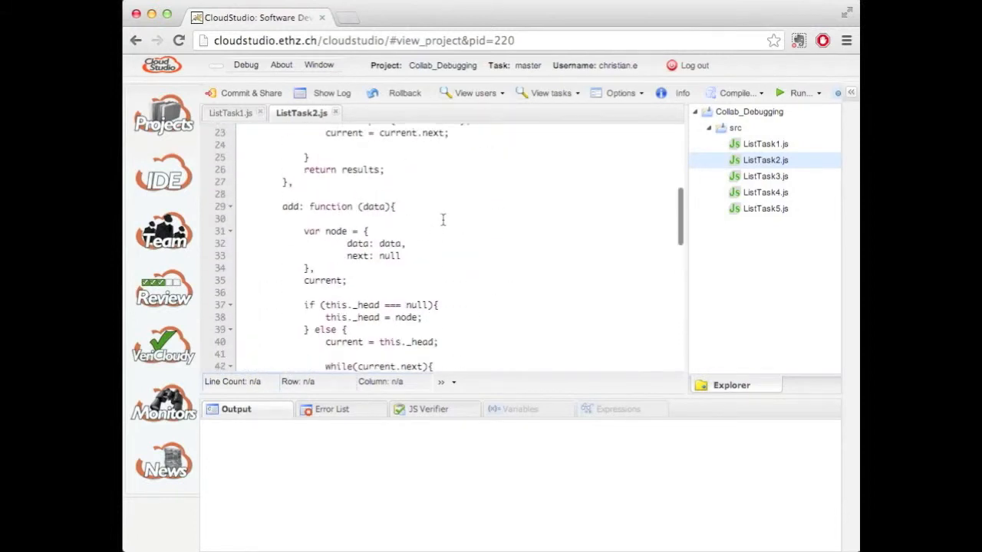
pyautogui.scroll(3)
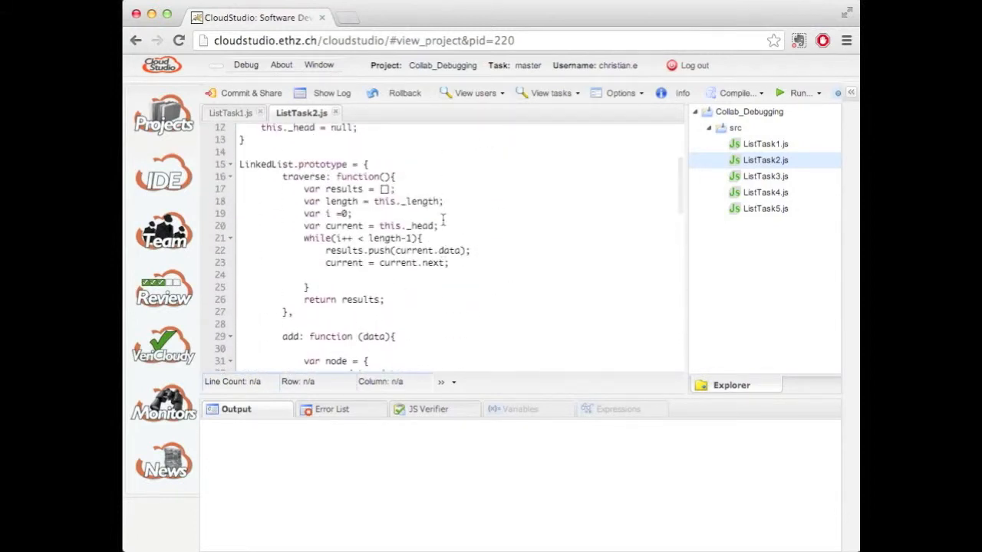
pyautogui.scroll(3)
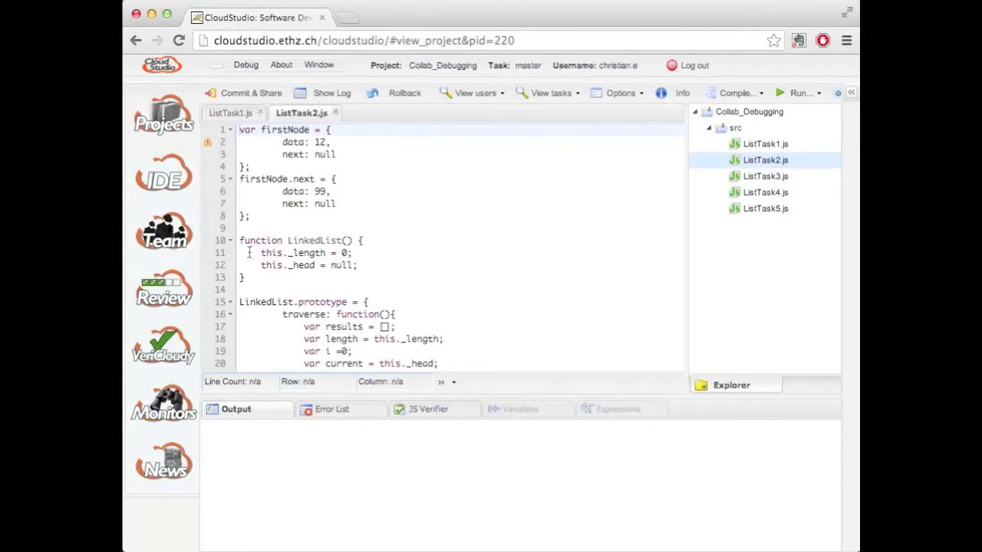
pyautogui.moveTo(215, 244)
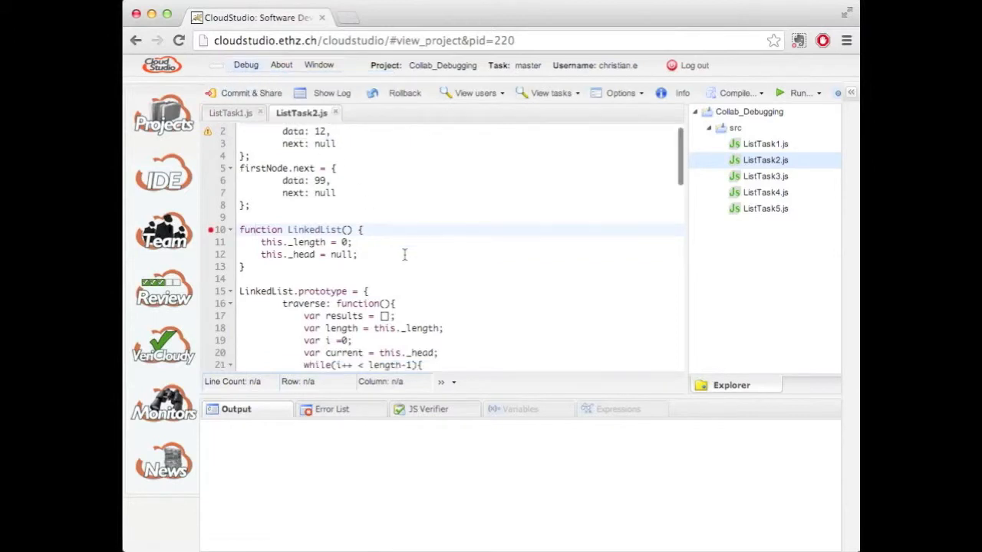
# - Add breakpoints on lines 10 and 82 of ListTask2.js and open the Debug menu
pyautogui.scroll(-3)
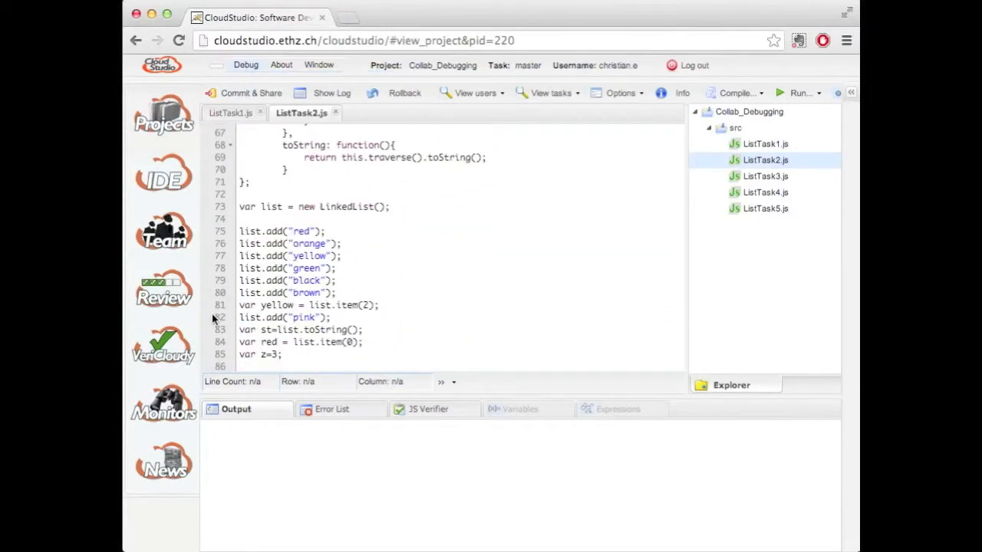
pyautogui.click(245, 64)
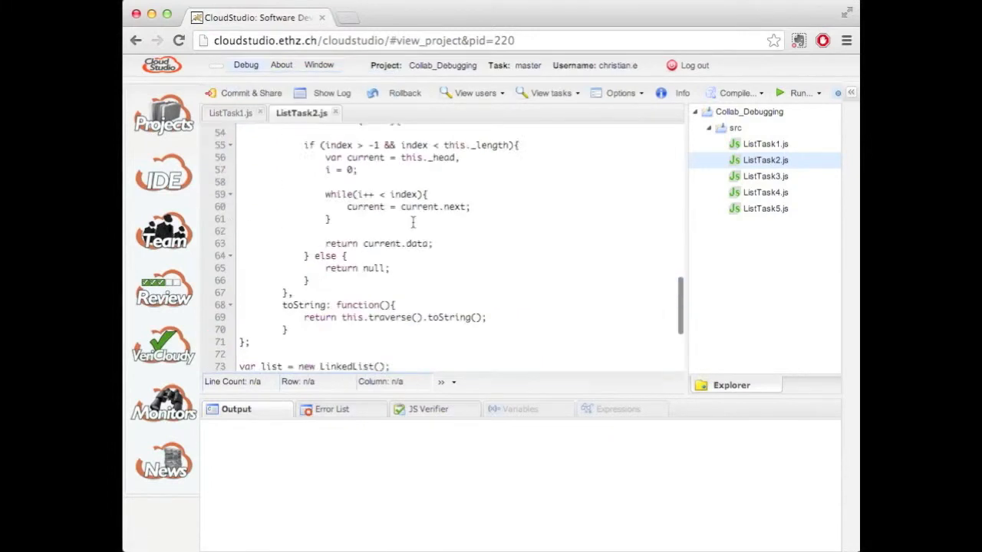
pyautogui.click(245, 64)
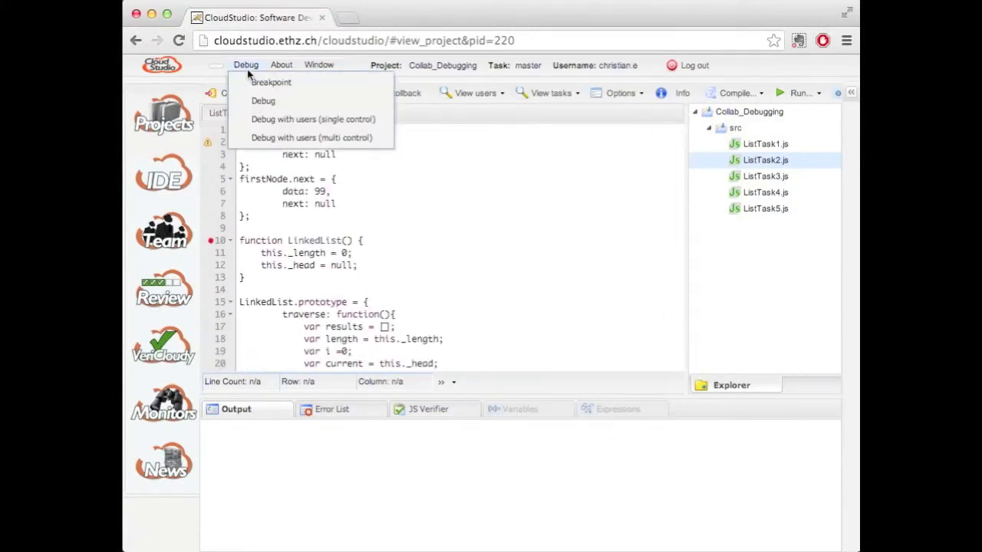
pyautogui.moveTo(263, 101)
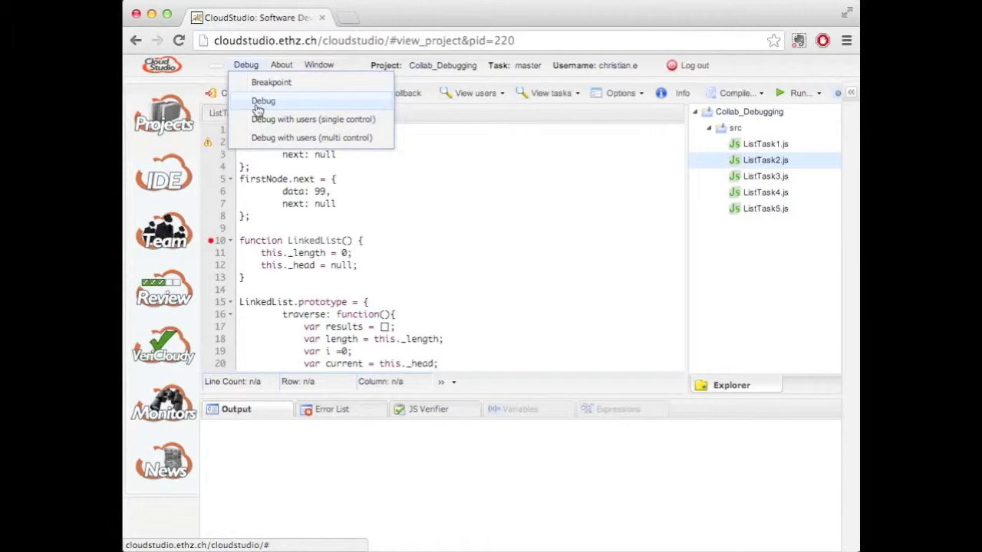
# - Debug ListTask2.js solo, step over twice, then resume to the line 82 breakpoint and review variables
pyautogui.click(263, 100)
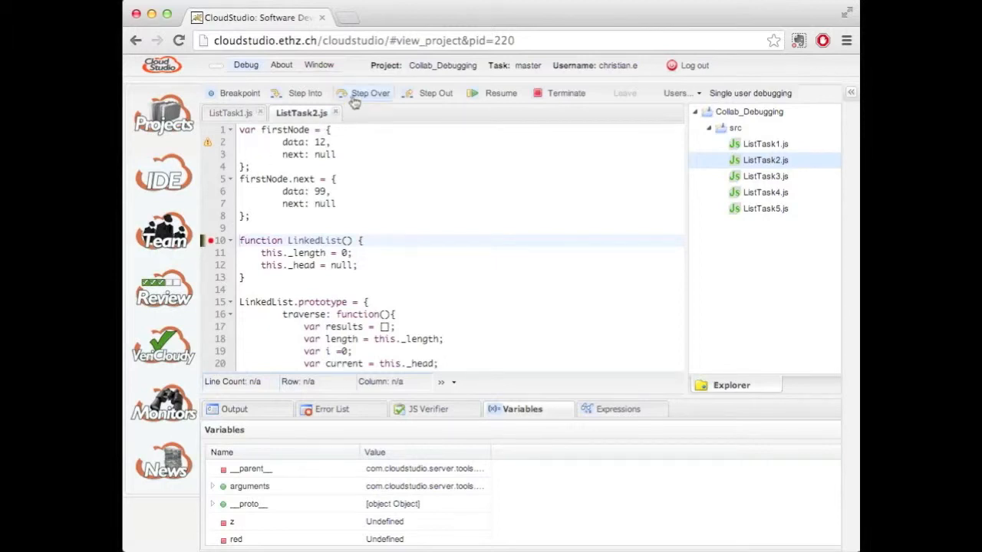
pyautogui.click(369, 93)
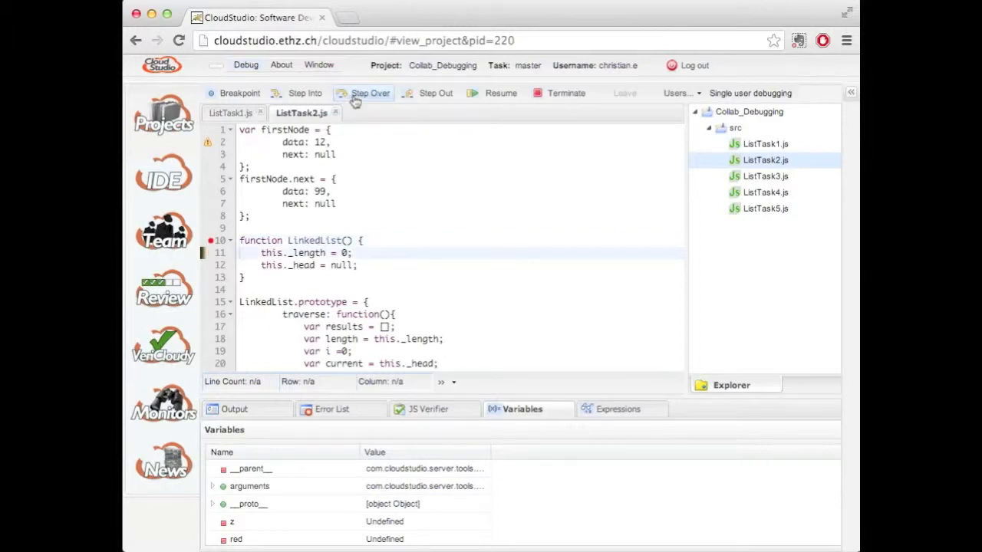
pyautogui.click(369, 93)
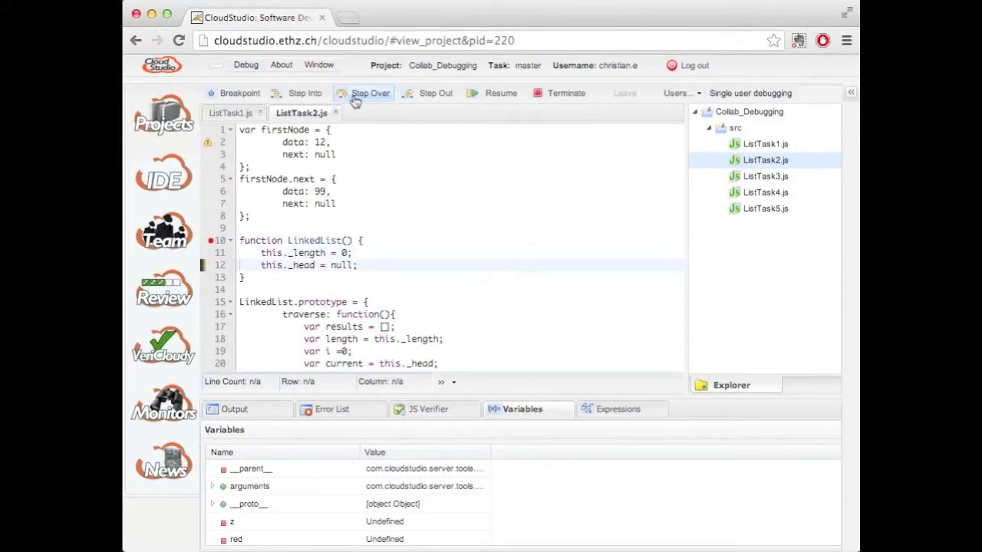
pyautogui.moveTo(485, 102)
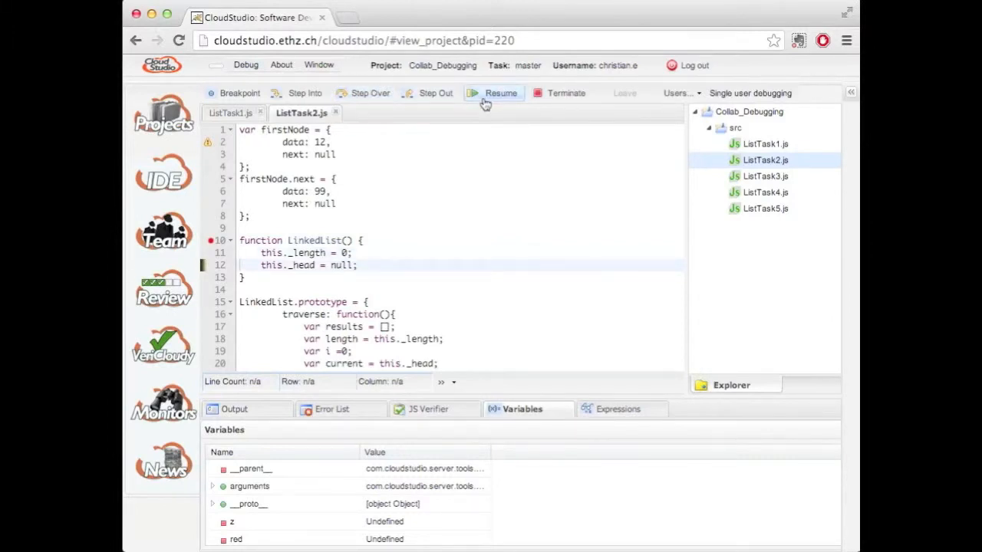
pyautogui.click(501, 93)
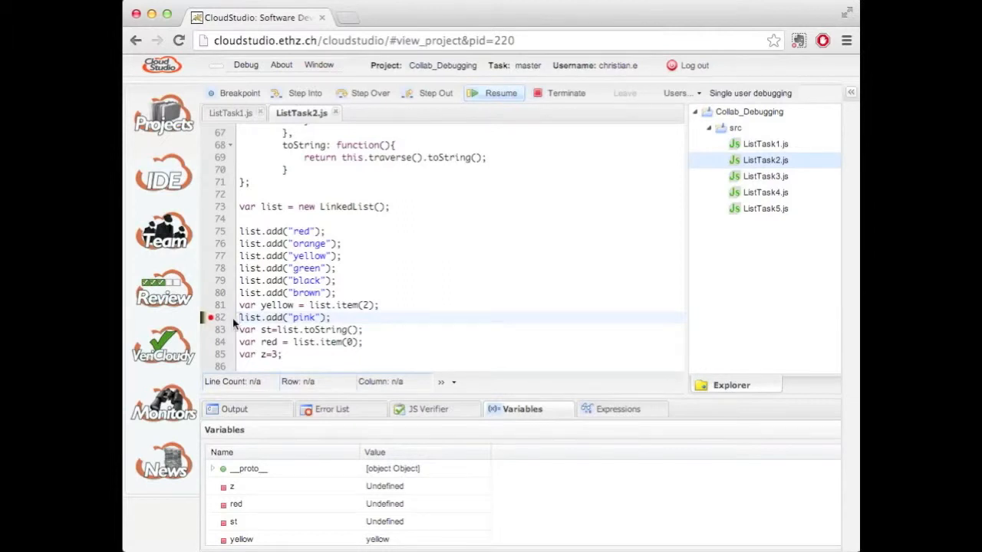
pyautogui.moveTo(279, 513)
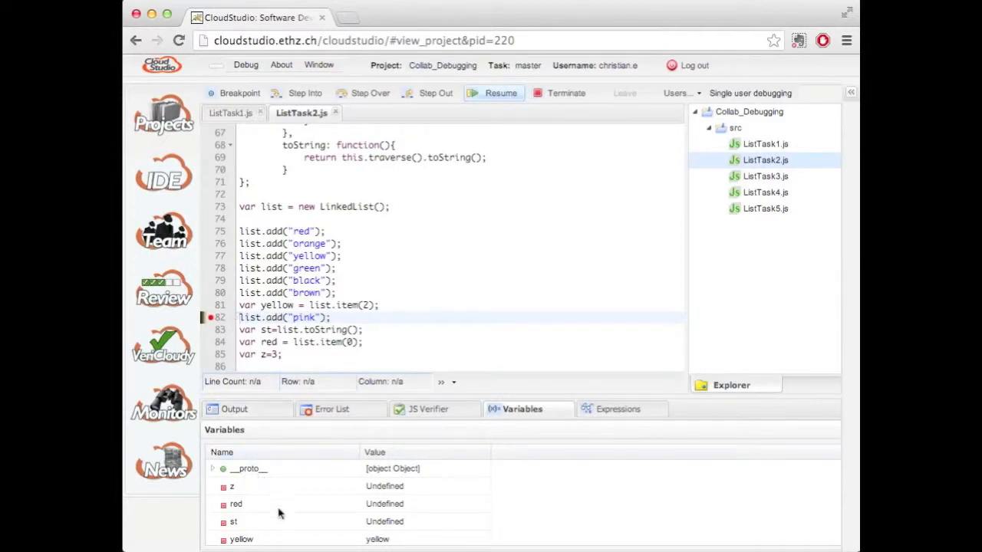
pyautogui.moveTo(291, 517)
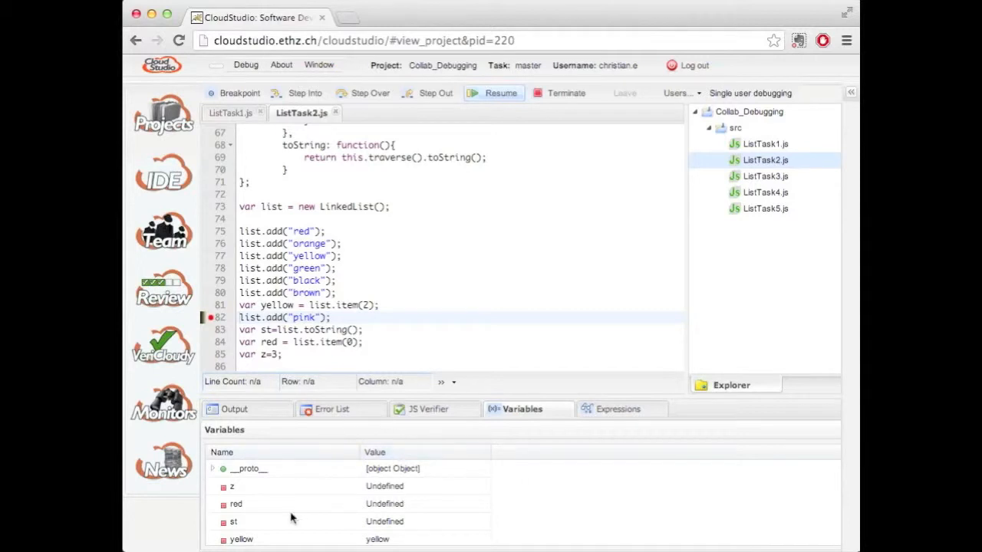
pyautogui.scroll(-3)
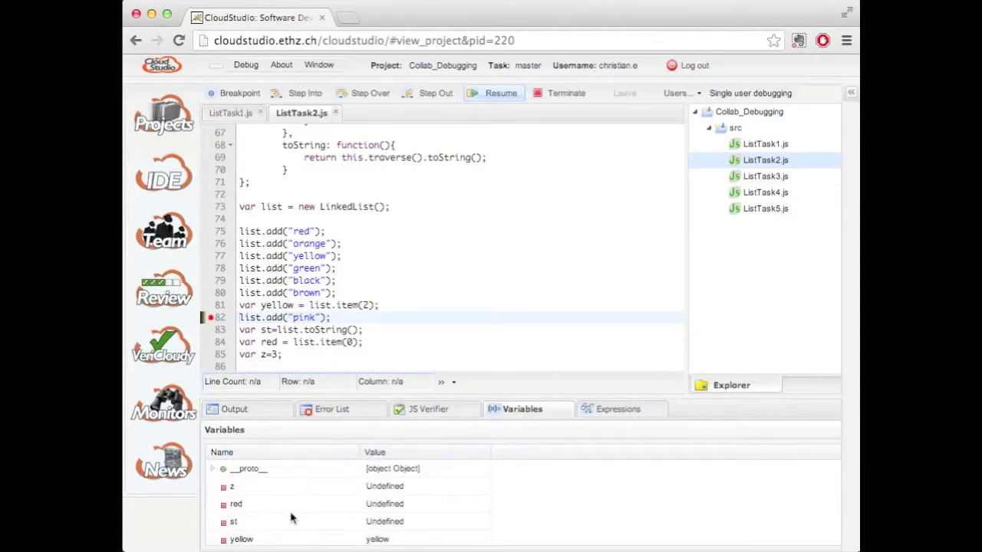
pyautogui.moveTo(625, 420)
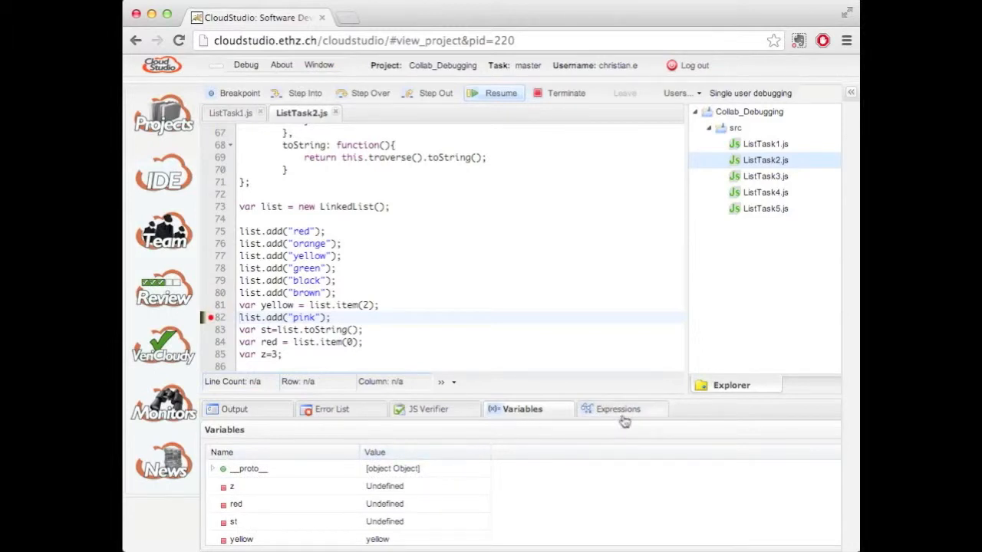
# - Add watch expressions list.item(0) and yellow, evaluating to red and yellow
pyautogui.click(618, 409)
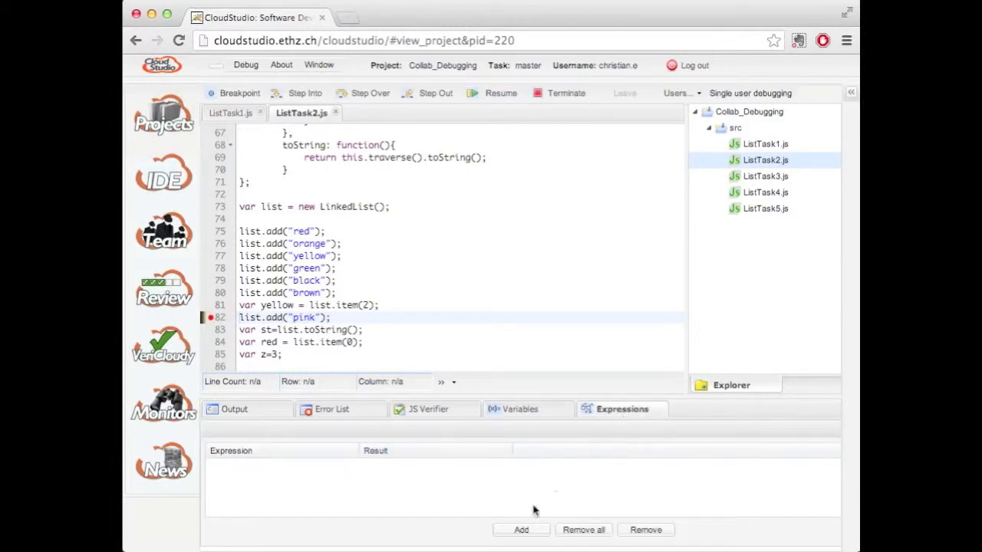
pyautogui.click(521, 531)
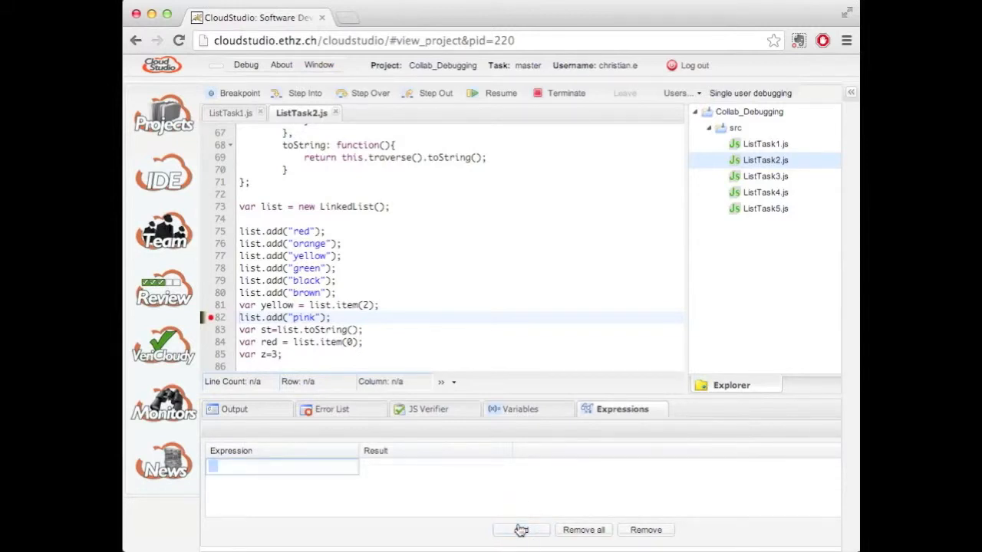
pyautogui.write('list.item')
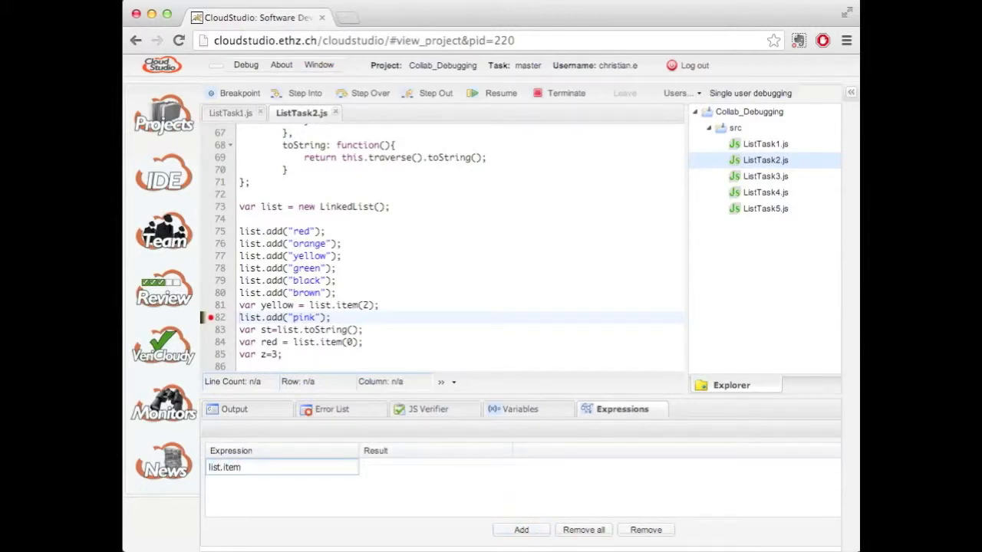
pyautogui.write('(0)')
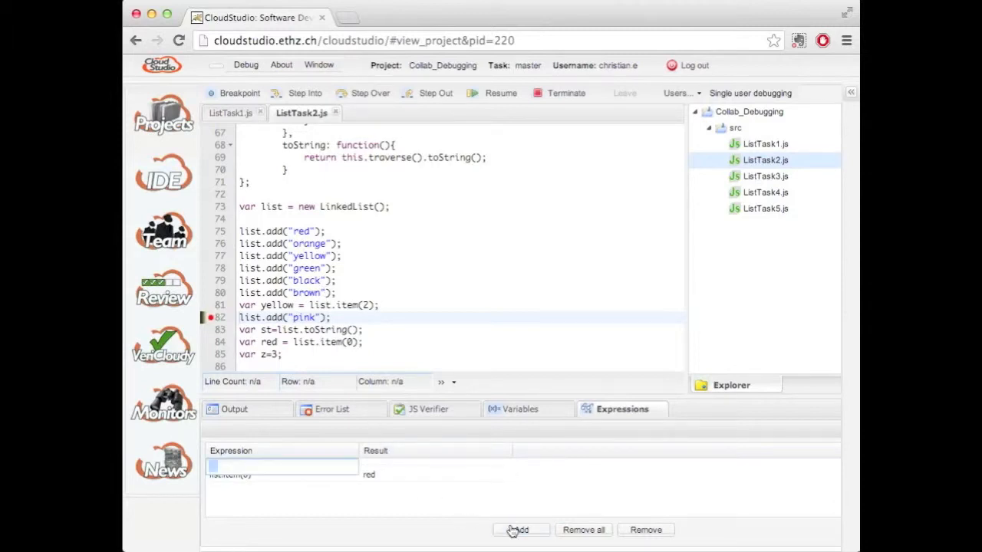
pyautogui.write('yellow')
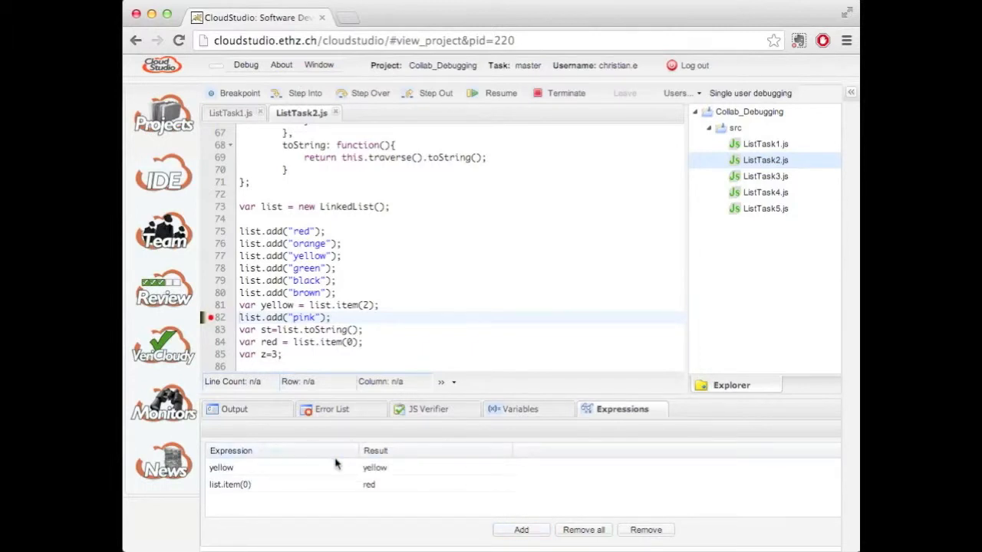
pyautogui.click(565, 93)
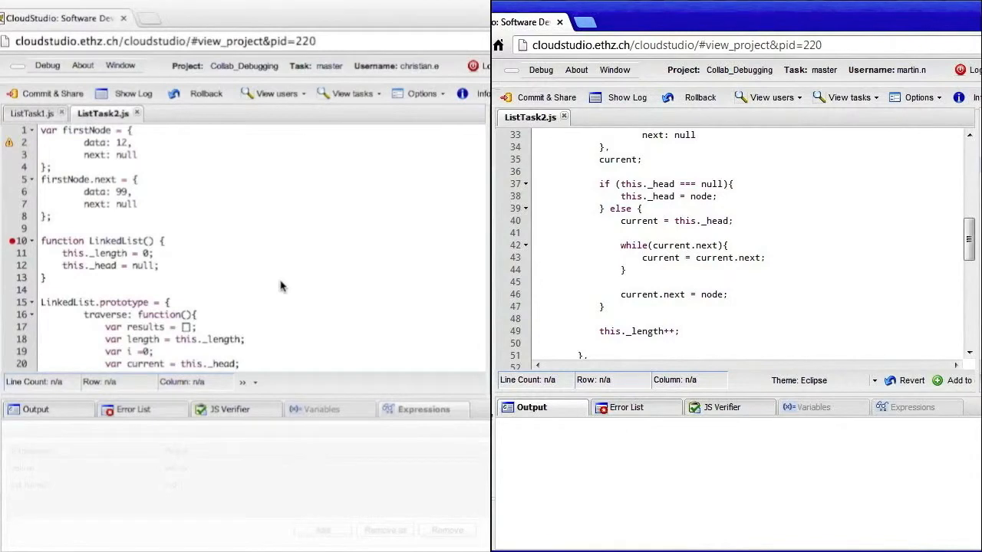
pyautogui.moveTo(63, 73)
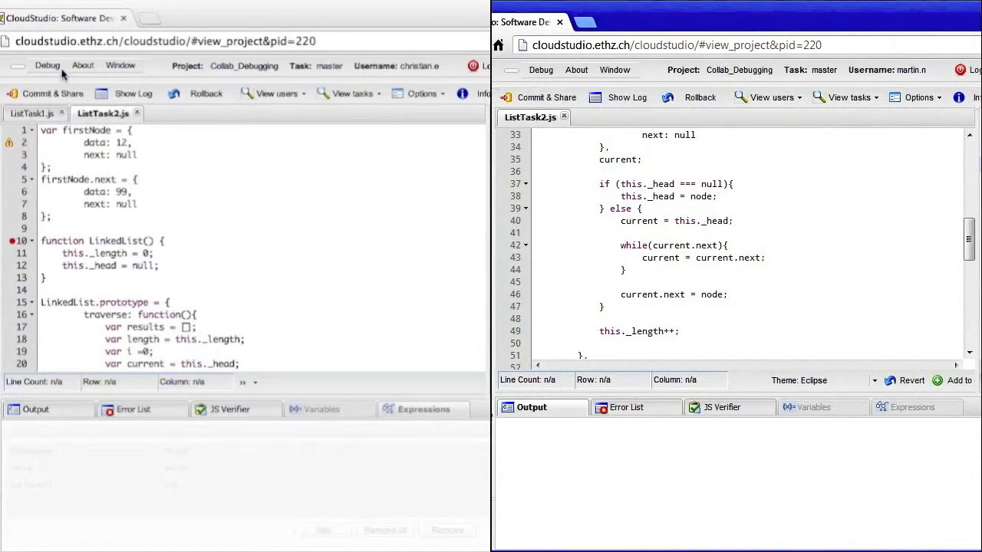
# - Invite the collaborator to a single-control 'Debug with users' session of ListTask2.js
pyautogui.click(48, 65)
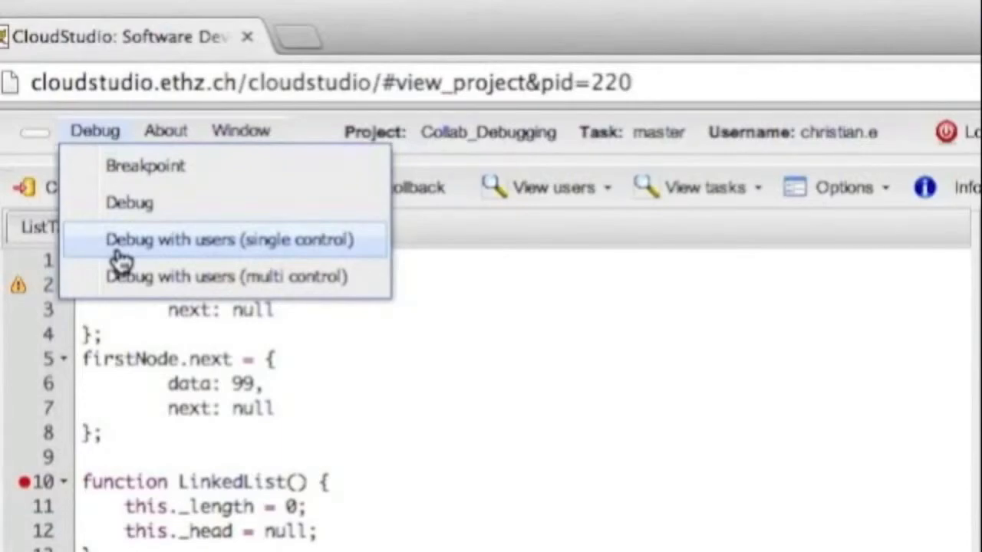
pyautogui.click(228, 240)
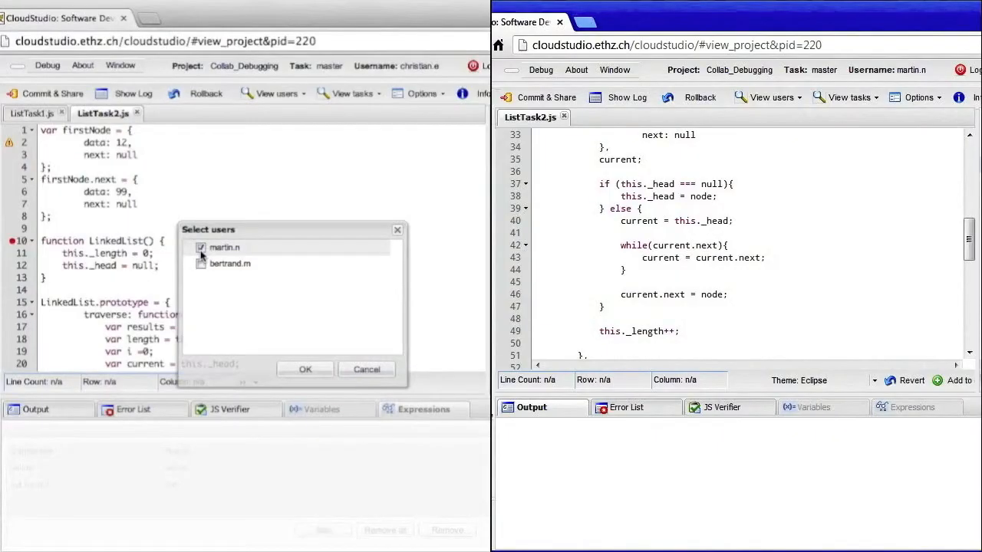
pyautogui.click(201, 247)
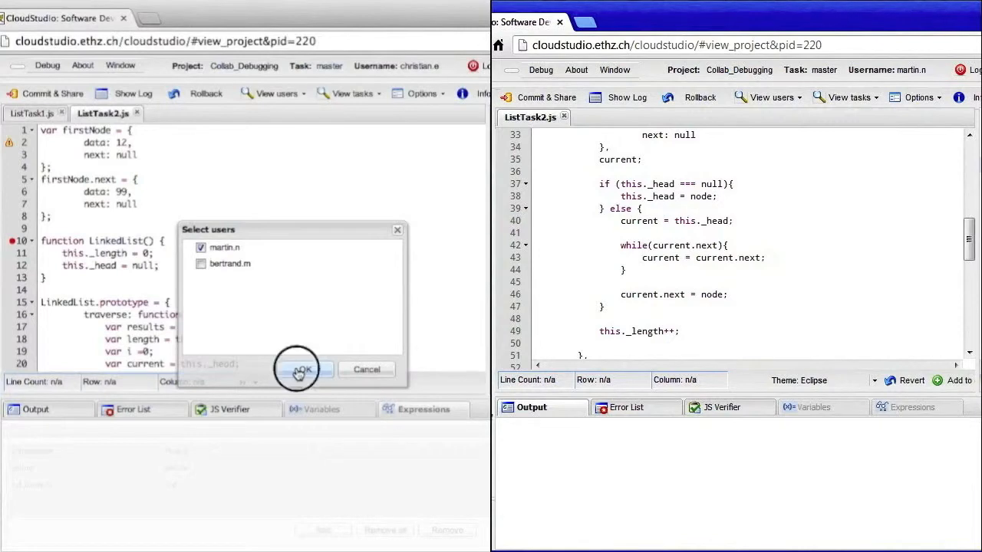
pyautogui.click(301, 370)
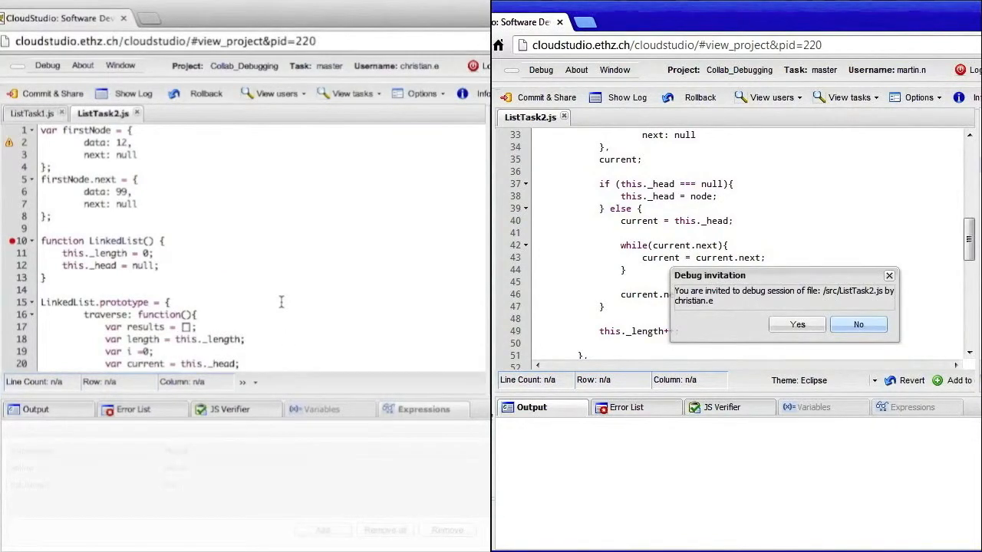
pyautogui.moveTo(725, 282)
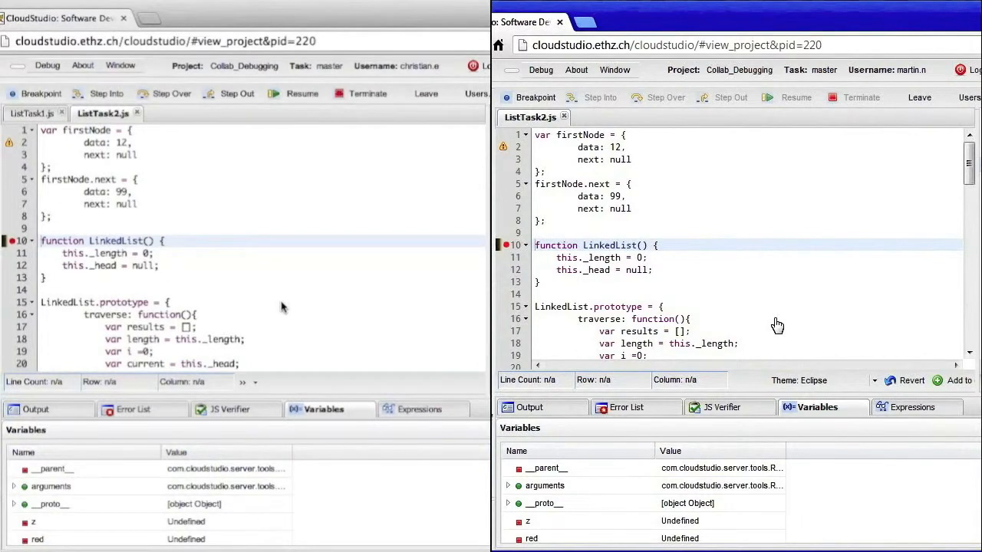
pyautogui.scroll(-3)
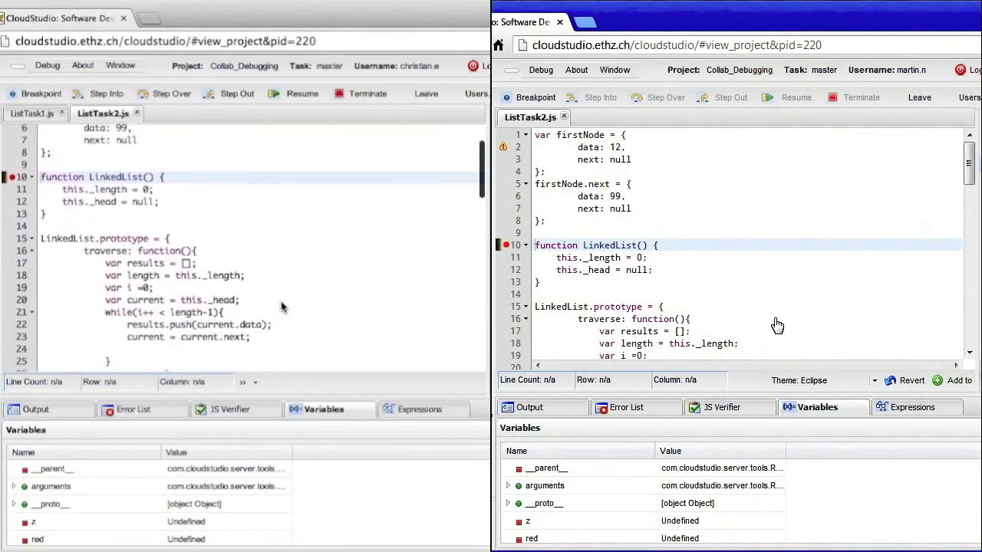
pyautogui.scroll(-3)
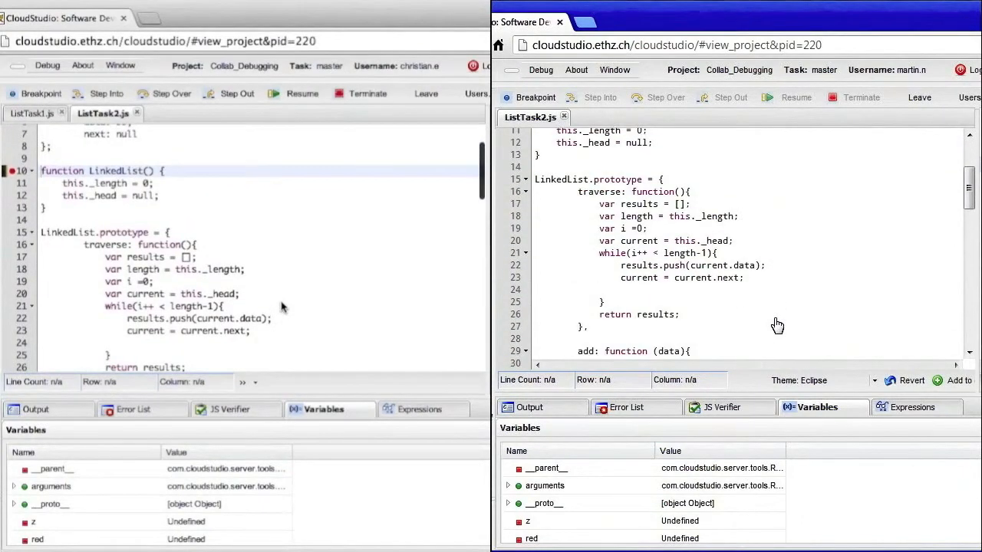
pyautogui.scroll(-3)
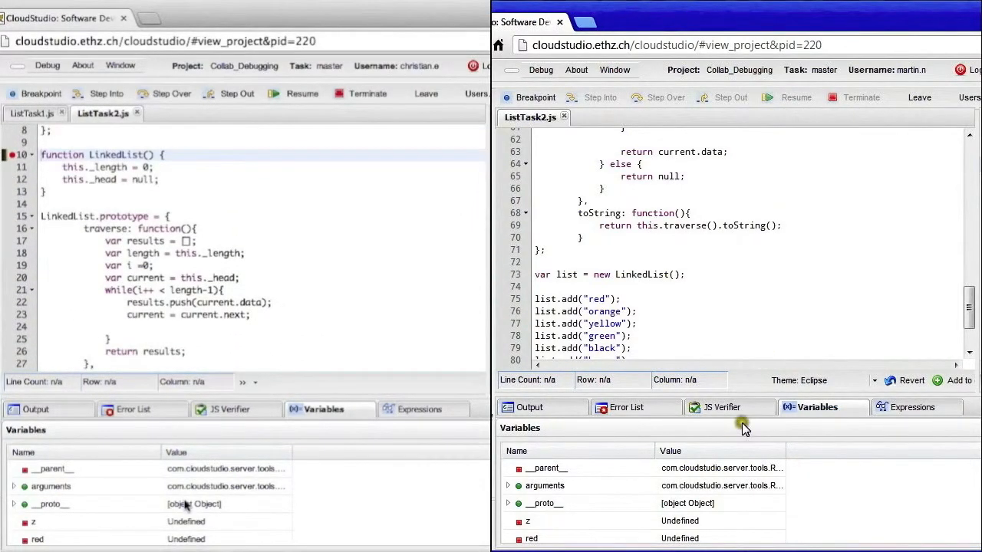
pyautogui.scroll(-3)
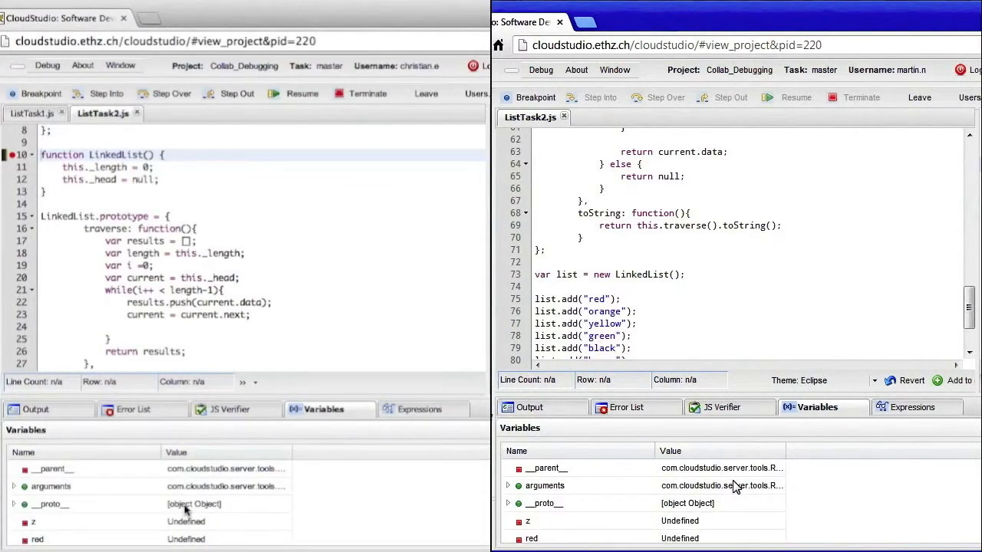
pyautogui.scroll(3)
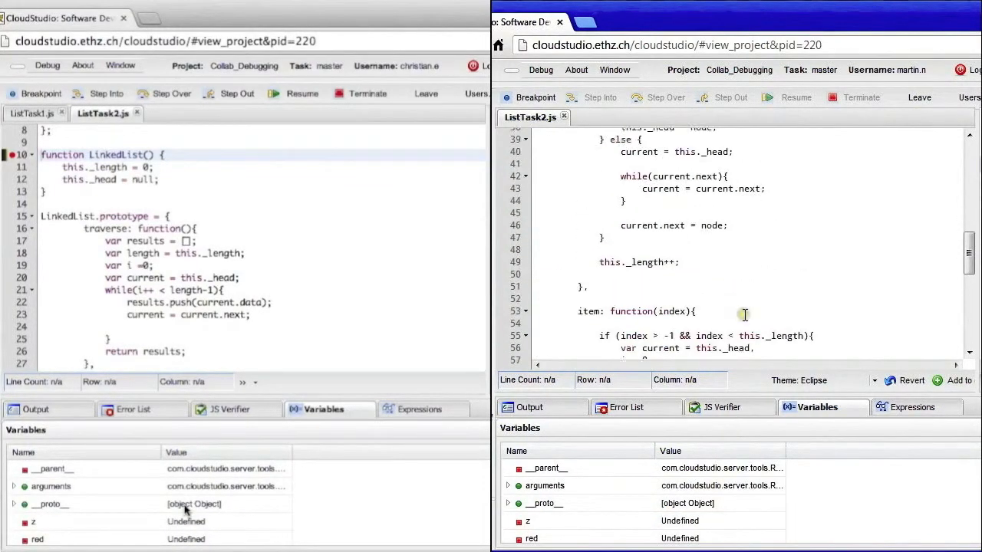
pyautogui.scroll(3)
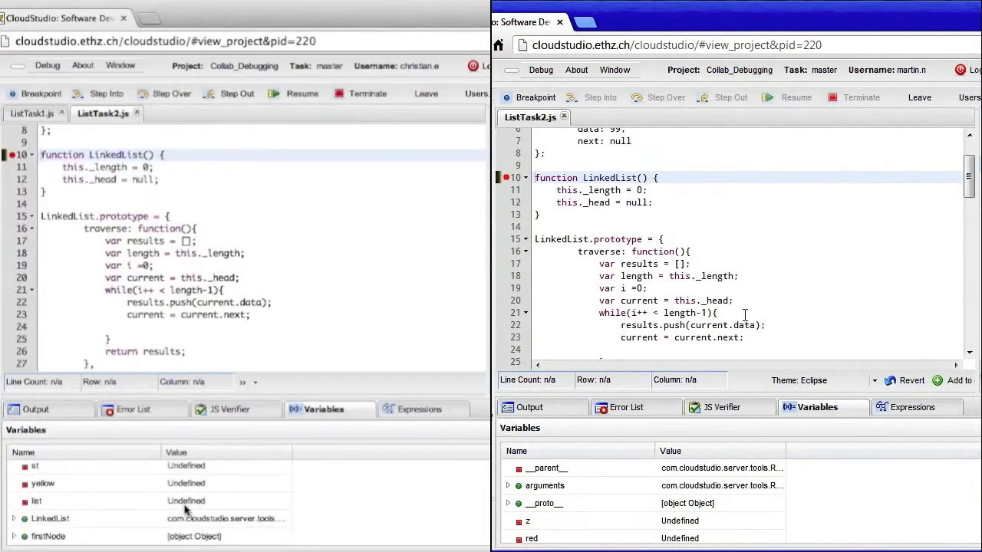
pyautogui.scroll(-3)
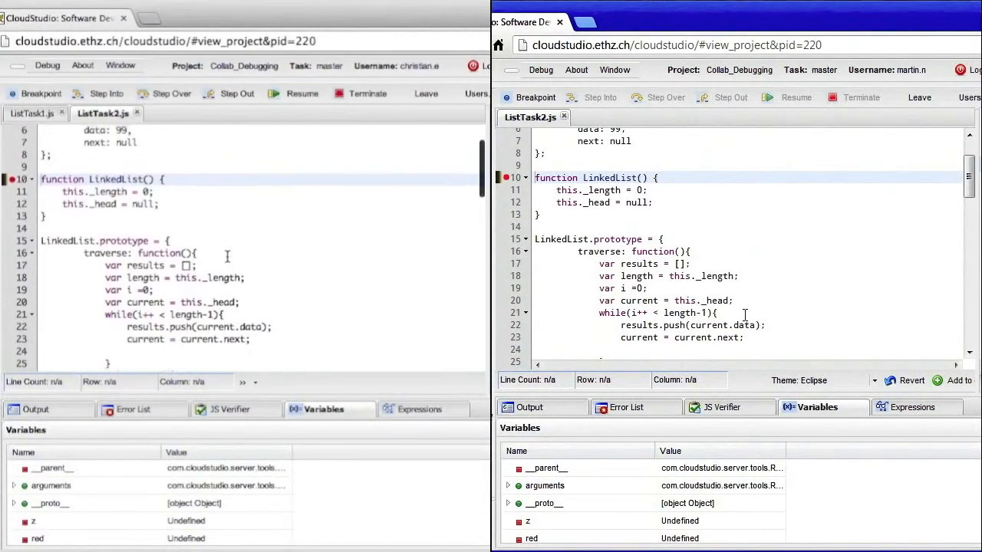
pyautogui.scroll(3)
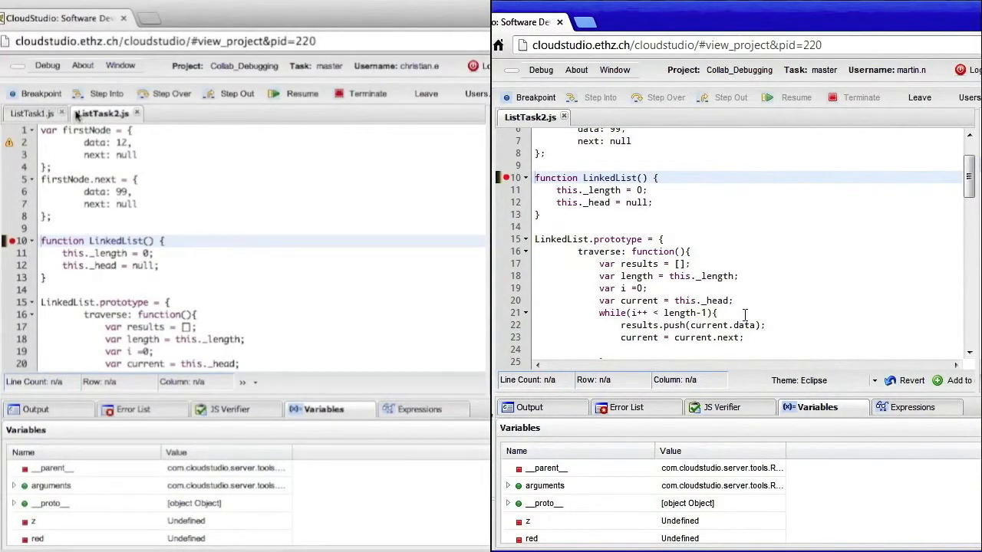
pyautogui.moveTo(171, 94)
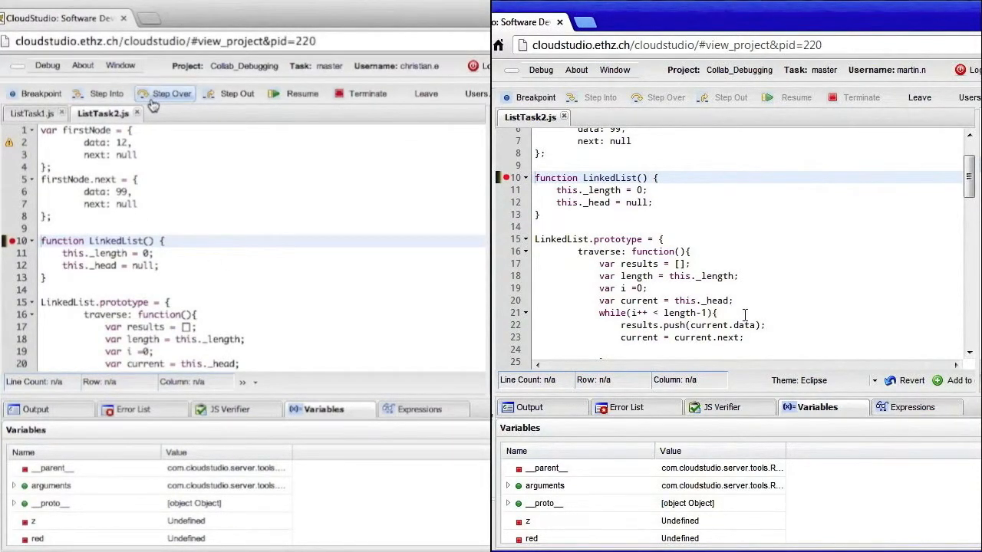
# - Step over lines 10 and 11 so the shared session pauses at line 12
pyautogui.click(656, 97)
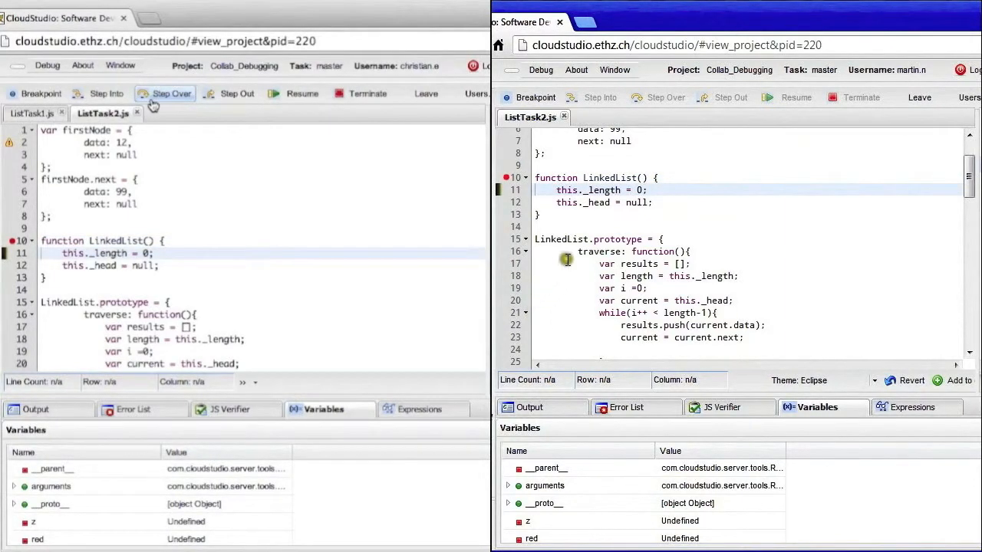
pyautogui.click(164, 98)
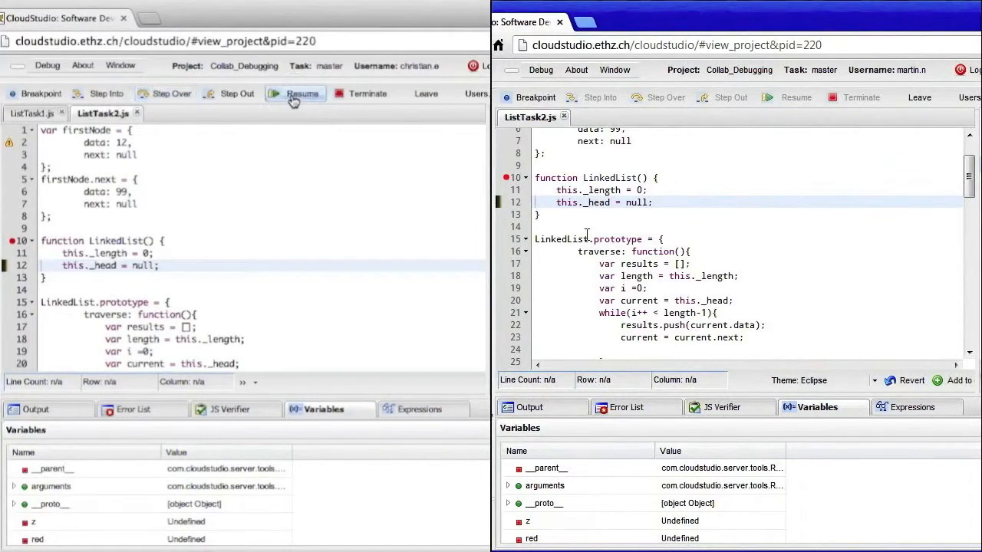
# - Resume the shared session to the line 82 breakpoint and show the shared watch expressions
pyautogui.click(297, 92)
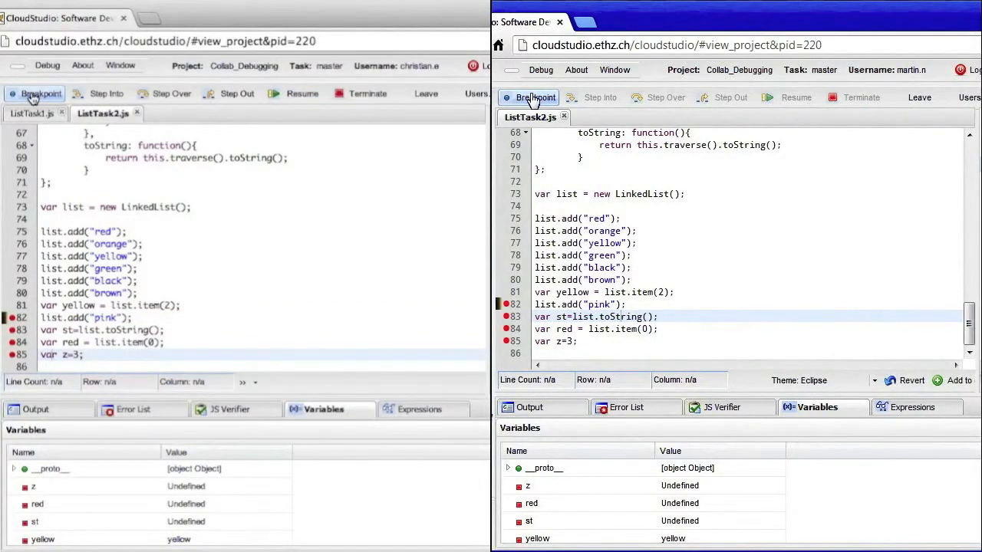
pyautogui.moveTo(407, 394)
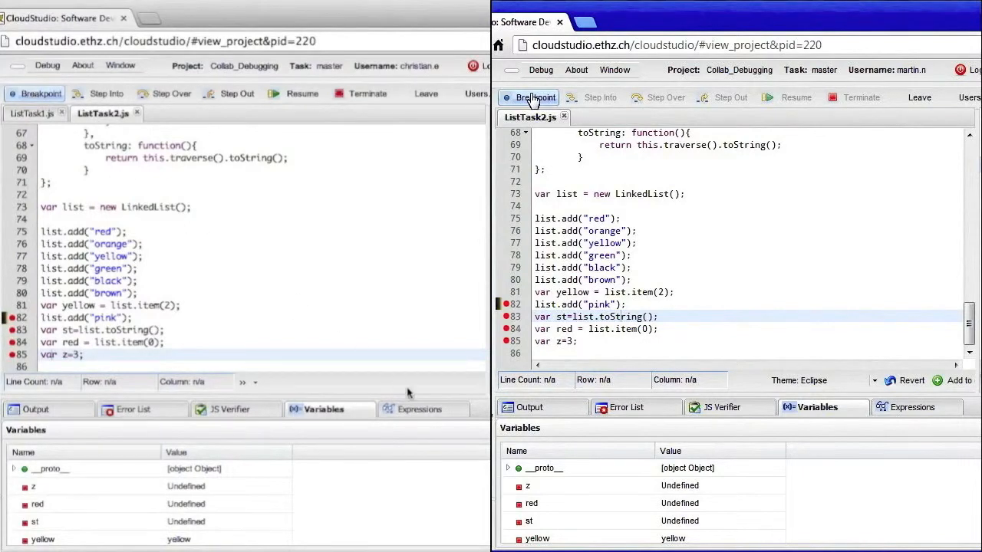
pyautogui.click(420, 409)
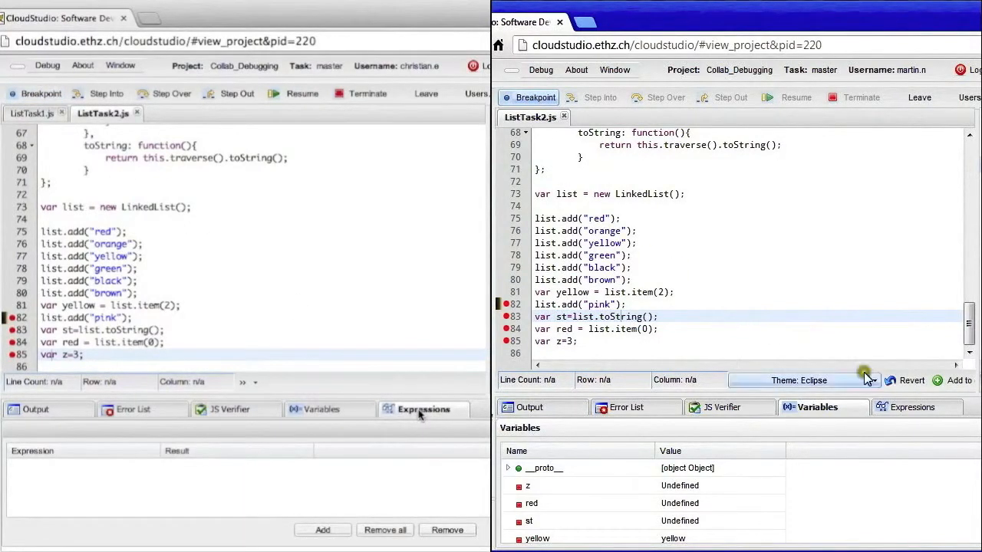
# - Add the watch expression 'yellow', which evaluates to yellow beside list.item(0) returning red
pyautogui.click(912, 408)
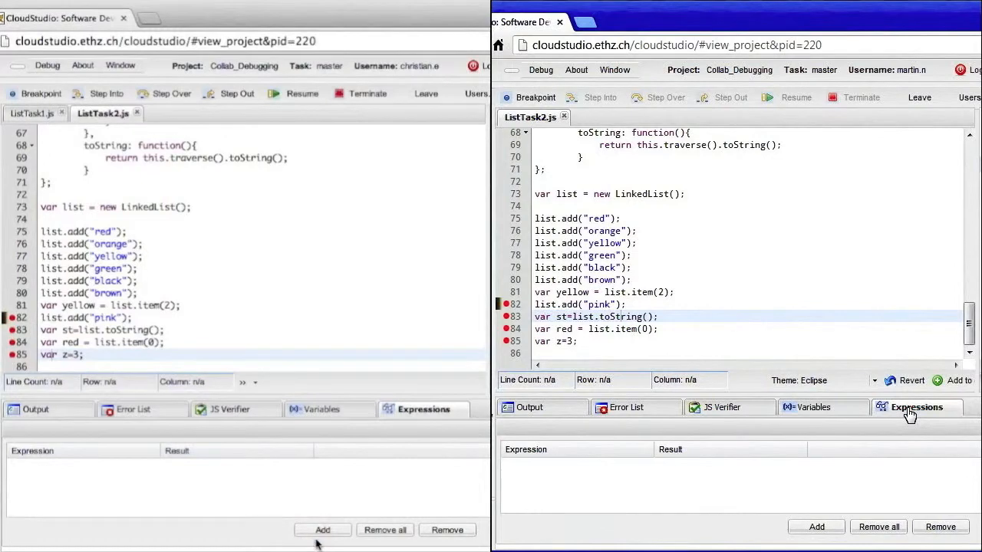
pyautogui.click(323, 530)
pyautogui.write('list.item(0')
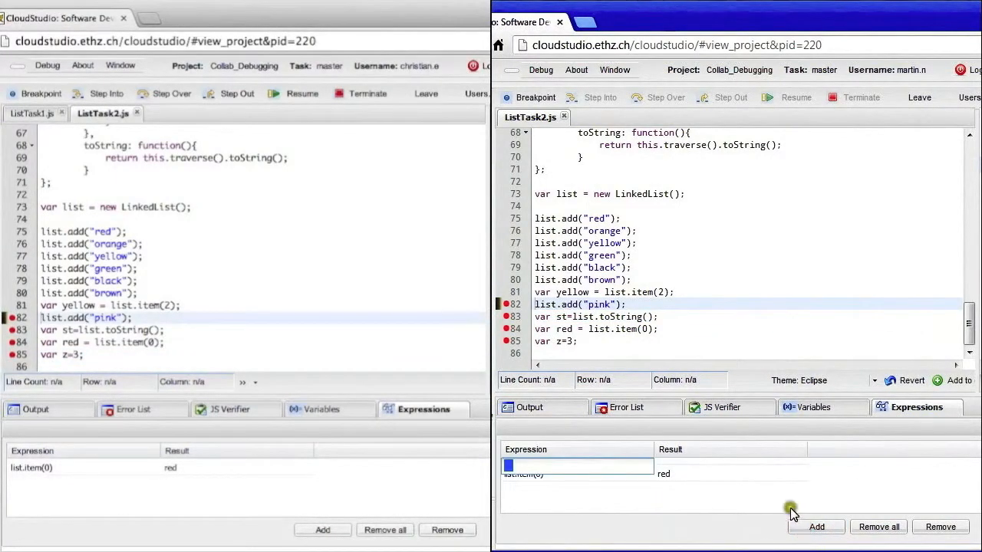
pyautogui.write('y')
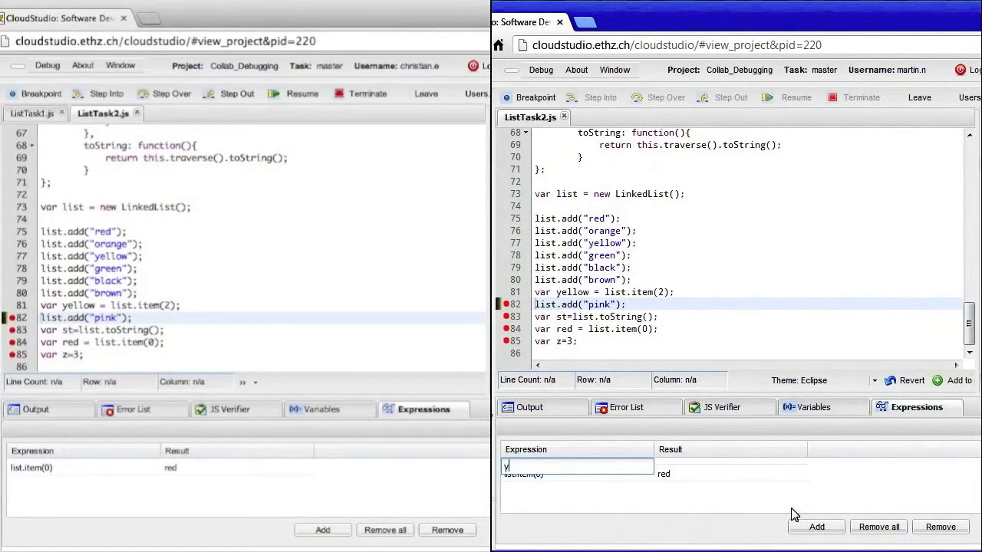
pyautogui.write('ellow')
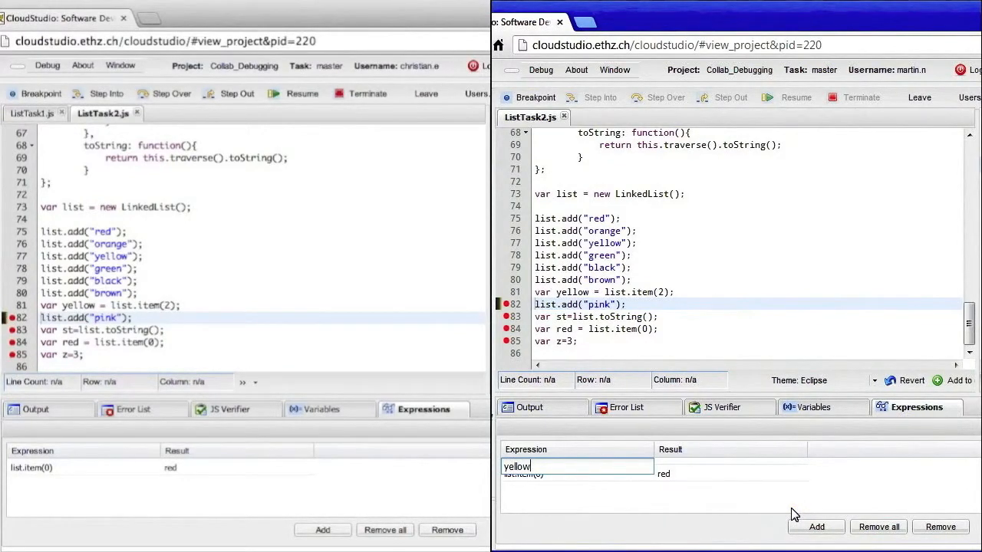
pyautogui.click(816, 527)
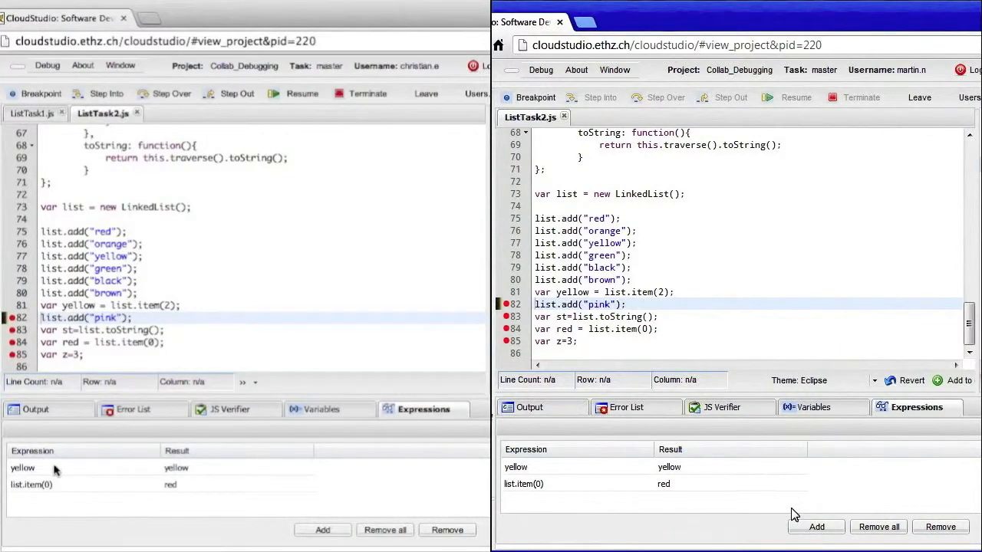
pyautogui.moveTo(38, 98)
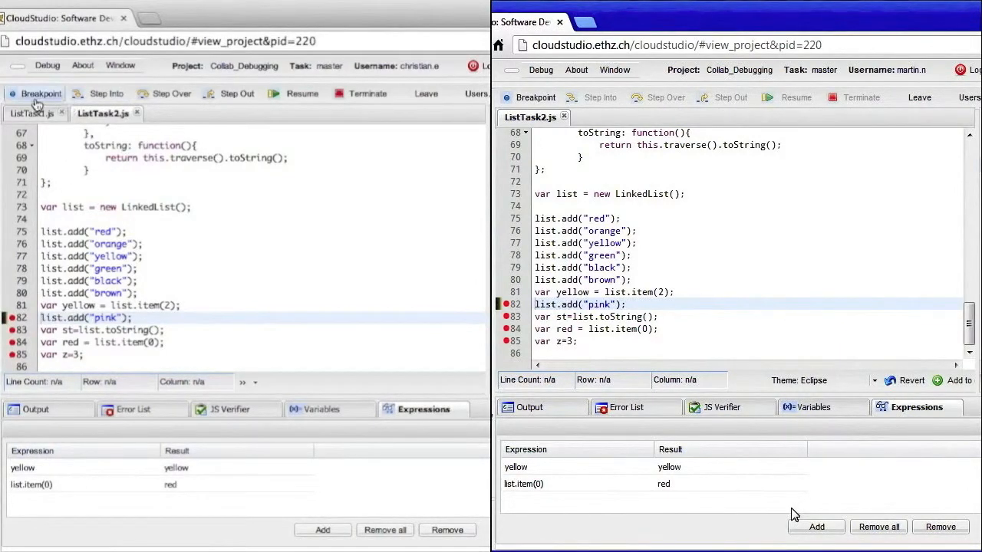
pyautogui.moveTo(223, 108)
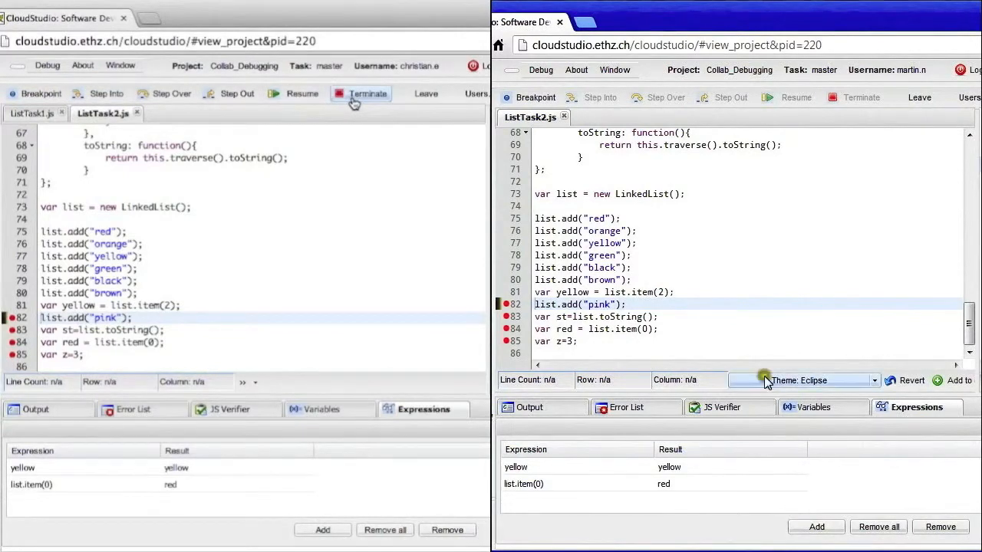
pyautogui.moveTo(635, 108)
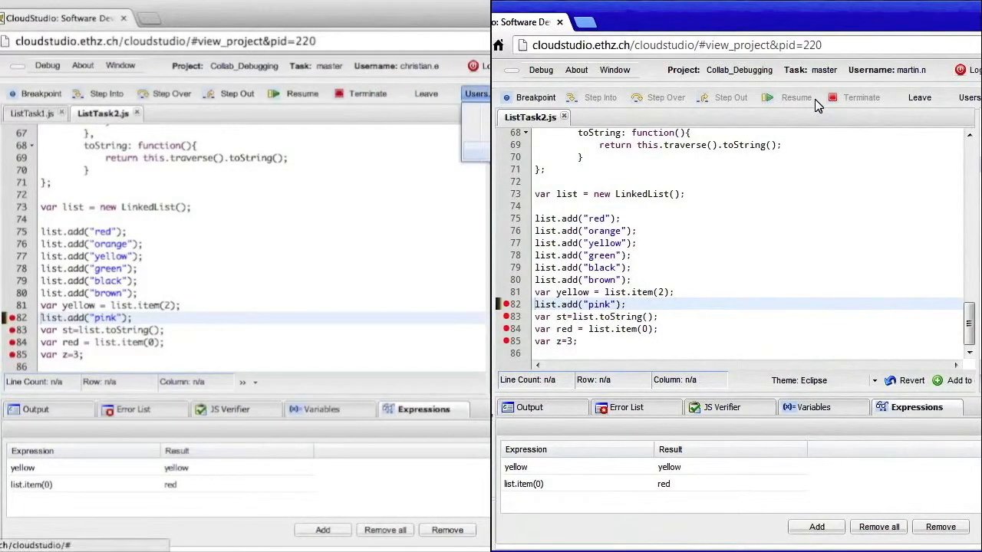
pyautogui.click(475, 93)
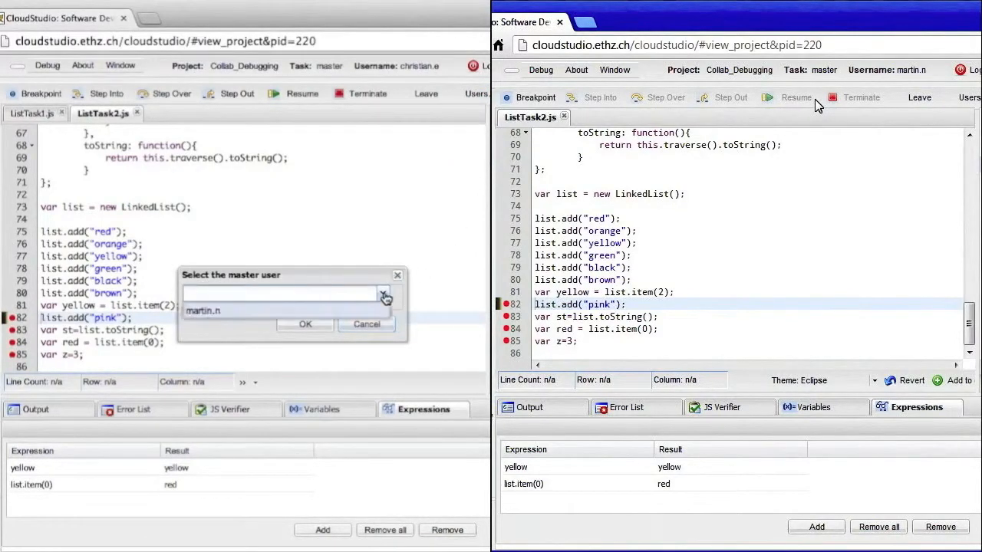
pyautogui.click(383, 294)
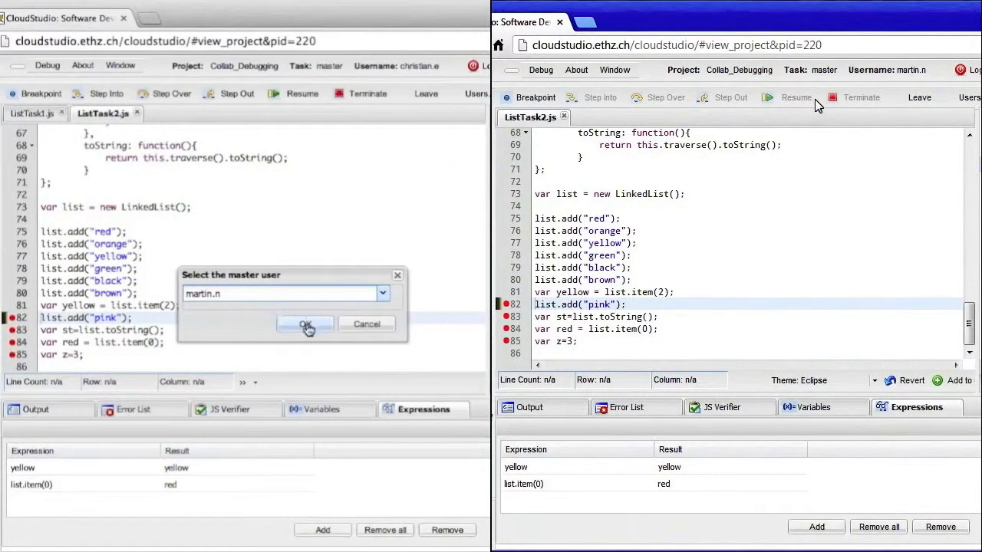
pyautogui.click(305, 323)
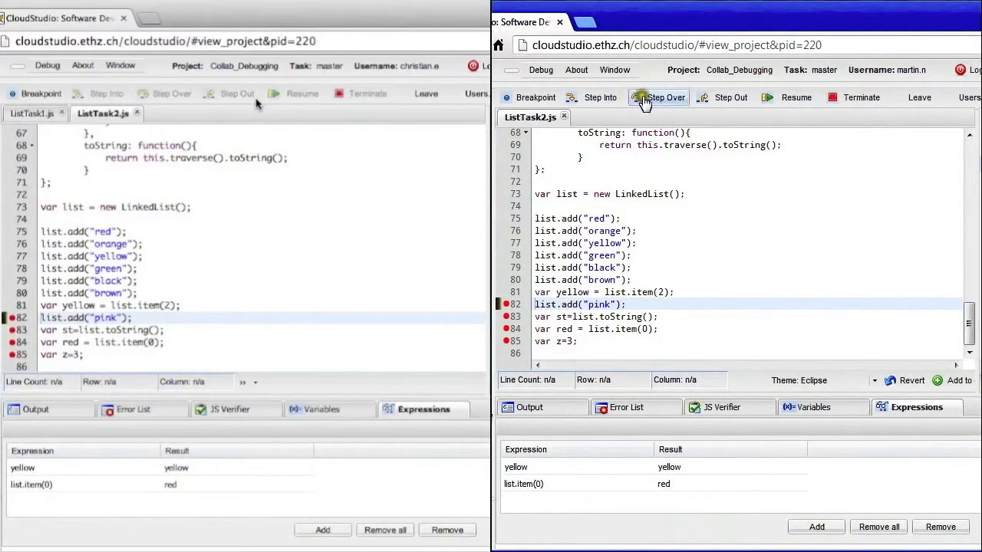
# - Step over twice from line 82 to line 85, then terminate the debug session
pyautogui.click(657, 97)
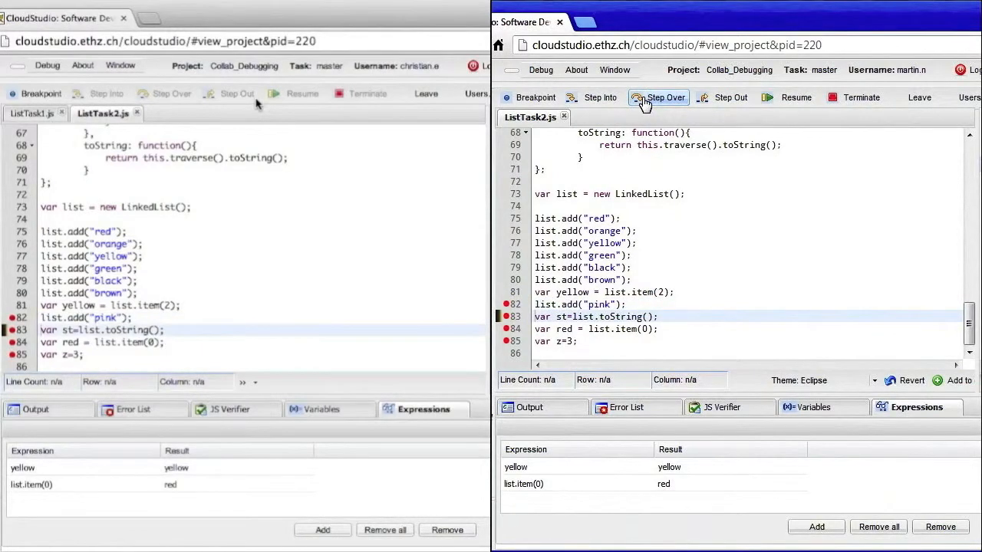
pyautogui.click(657, 98)
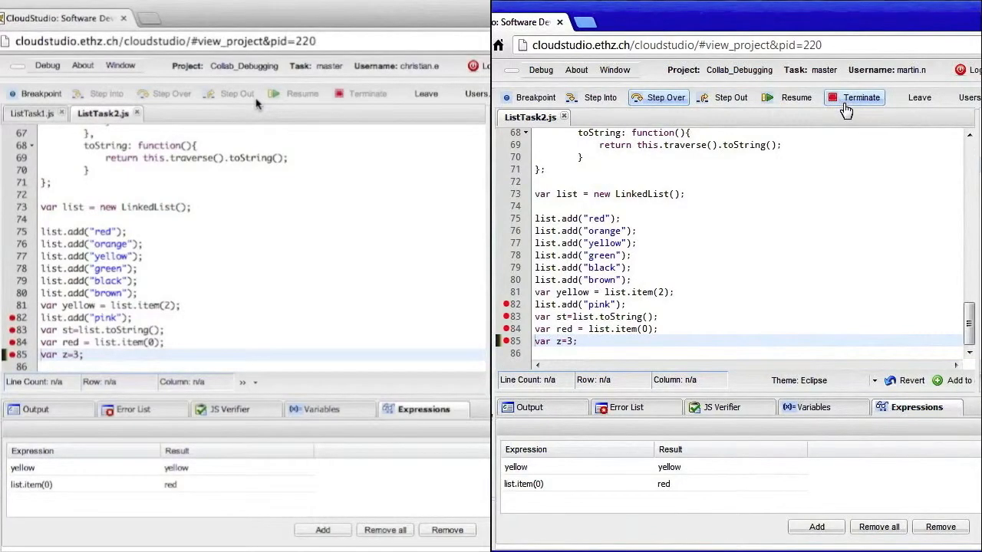
pyautogui.click(854, 97)
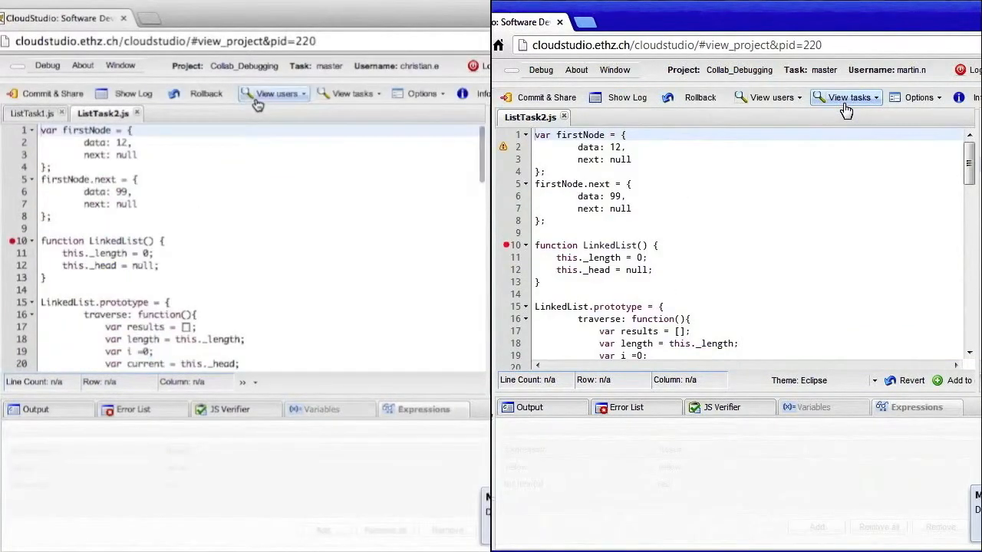
pyautogui.click(178, 240)
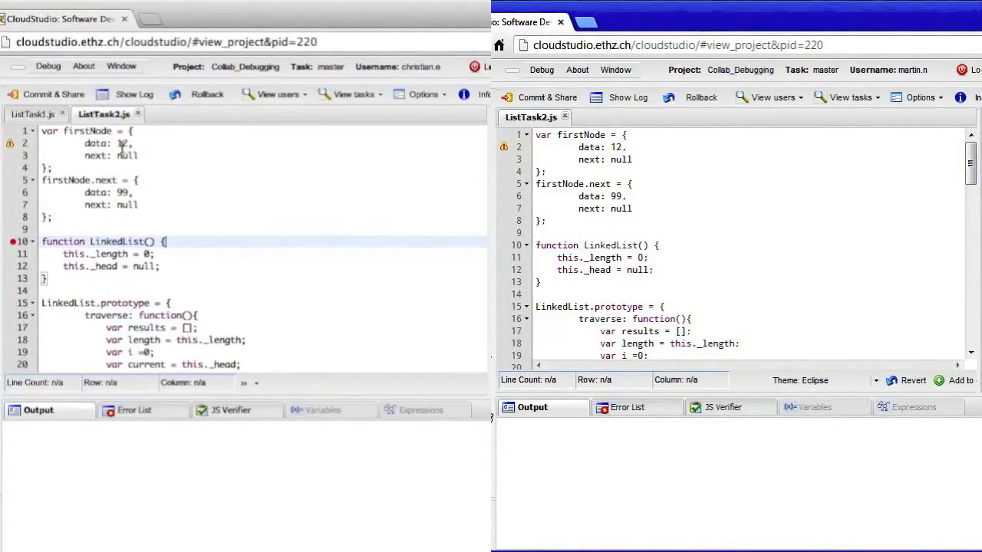
pyautogui.click(47, 66)
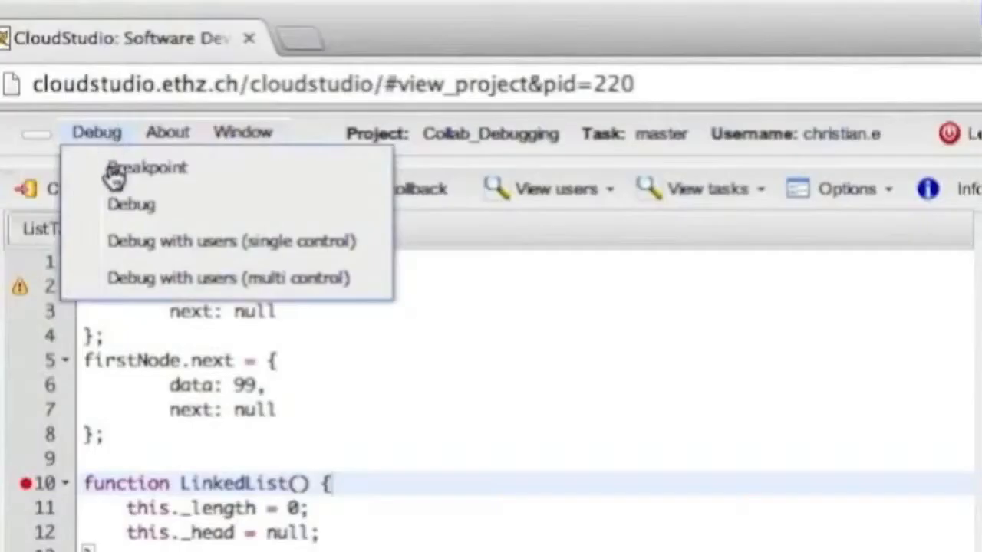
pyautogui.moveTo(273, 287)
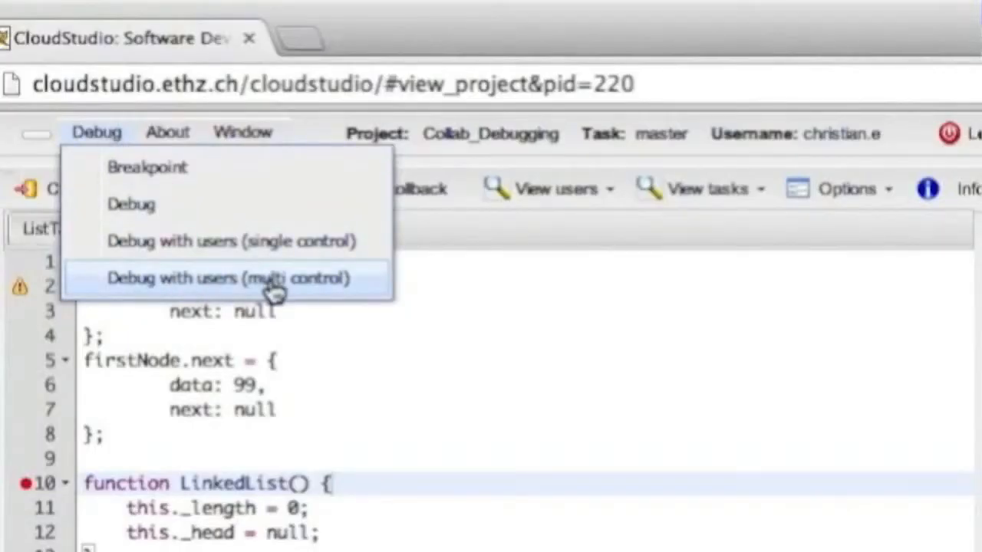
pyautogui.click(227, 277)
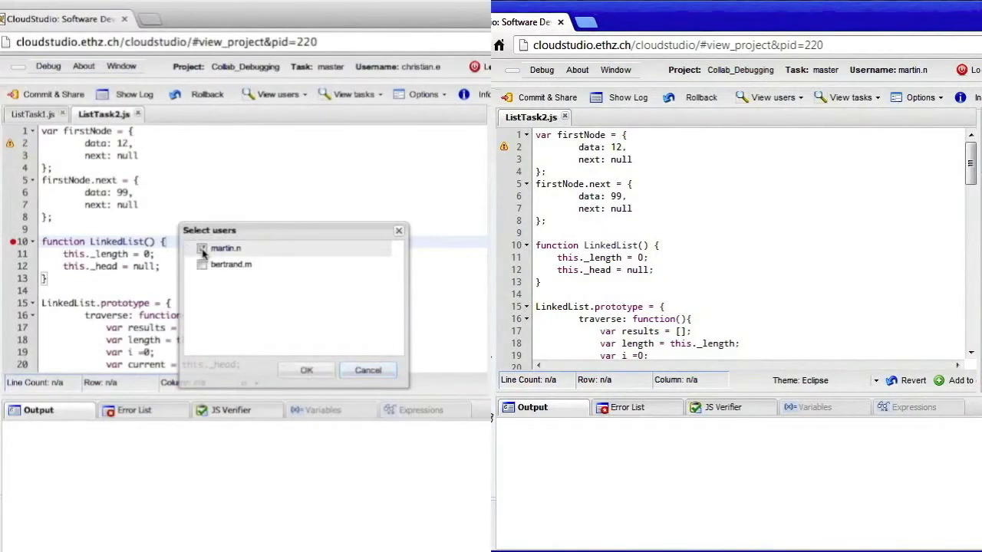
pyautogui.click(202, 247)
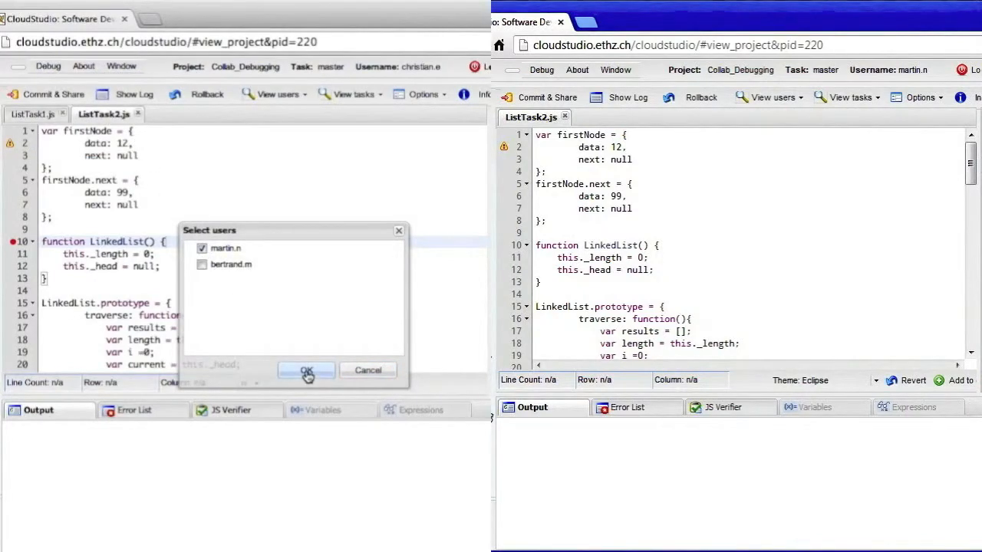
pyautogui.click(306, 371)
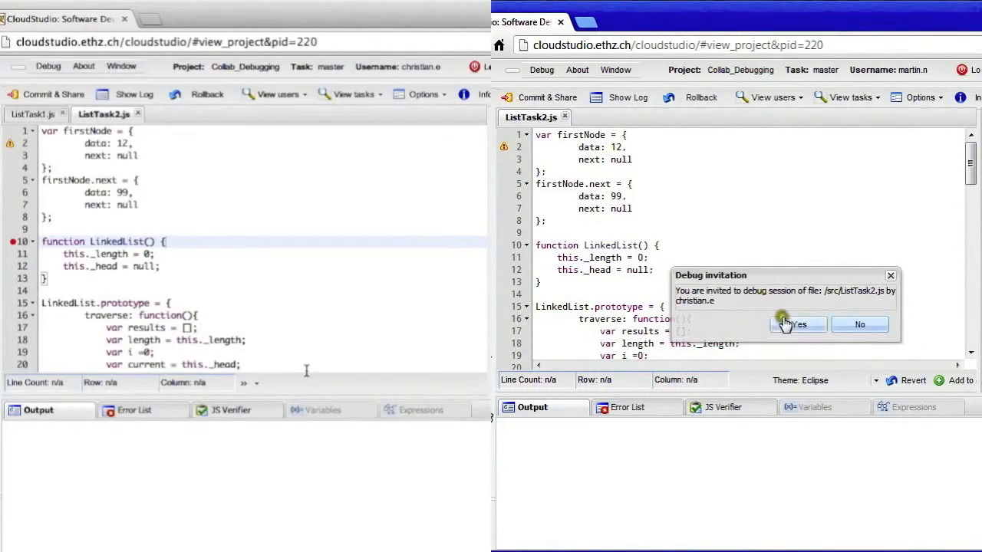
pyautogui.click(798, 324)
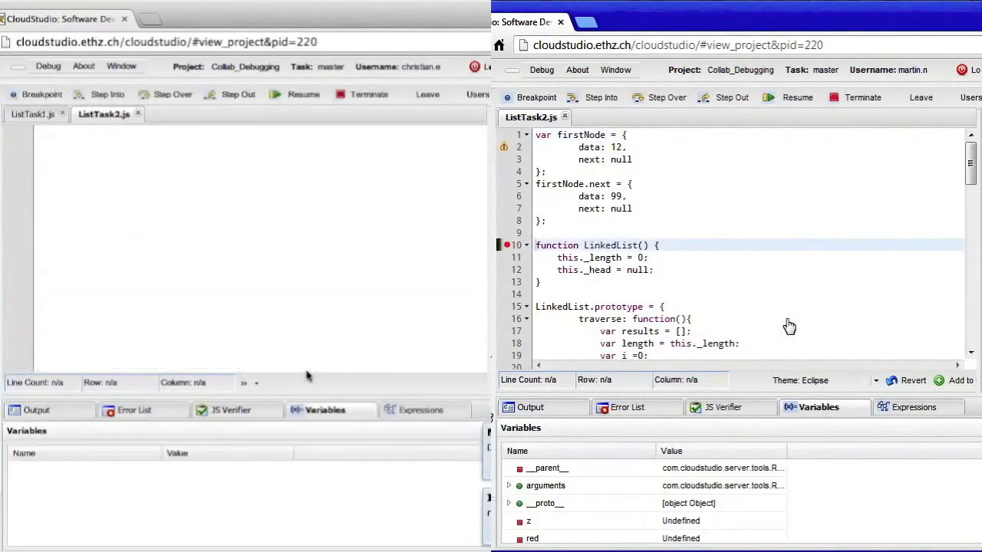
# - Step over from line 10, resume to the line 82 breakpoint, then step to line 83
pyautogui.click(104, 113)
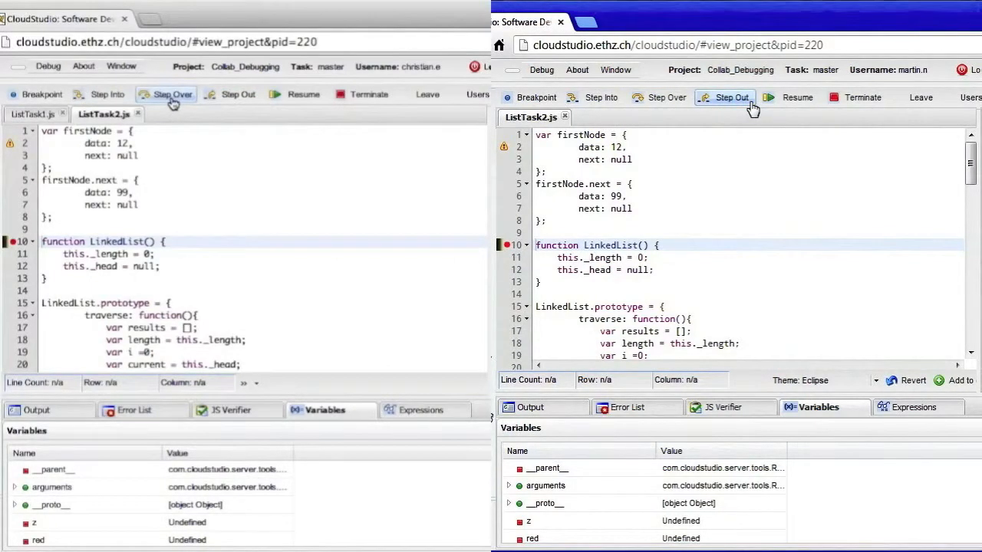
pyautogui.click(731, 97)
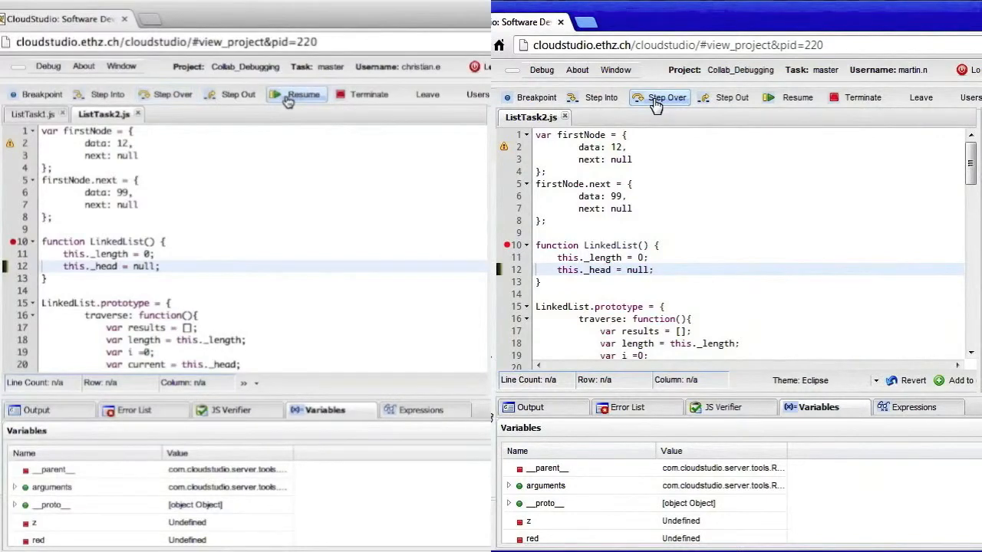
pyautogui.click(657, 98)
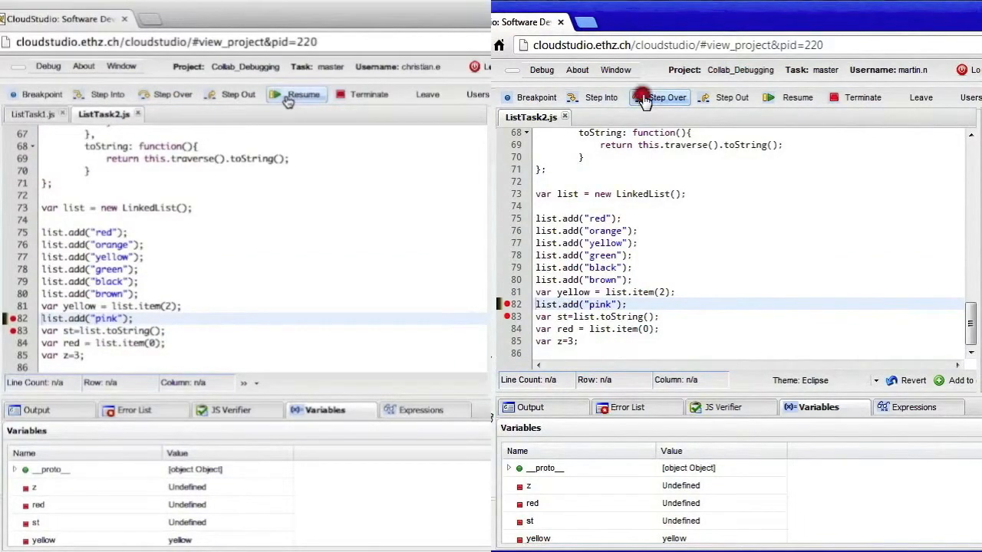
pyautogui.click(659, 96)
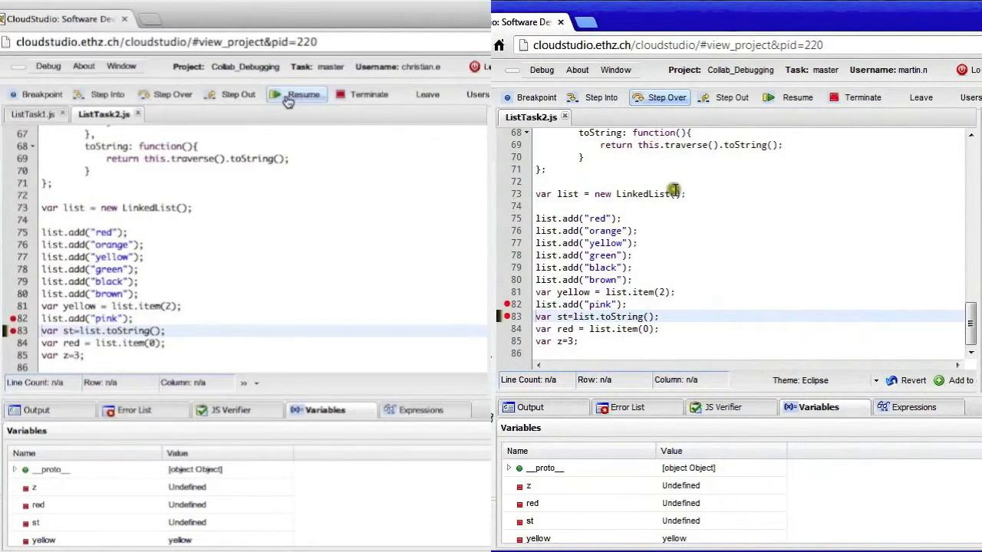
pyautogui.moveTo(689, 227)
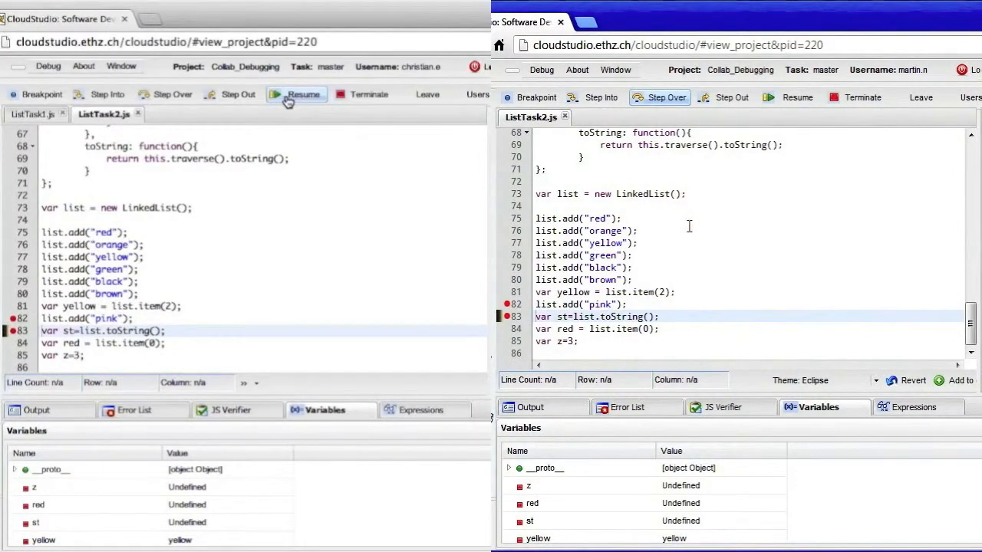